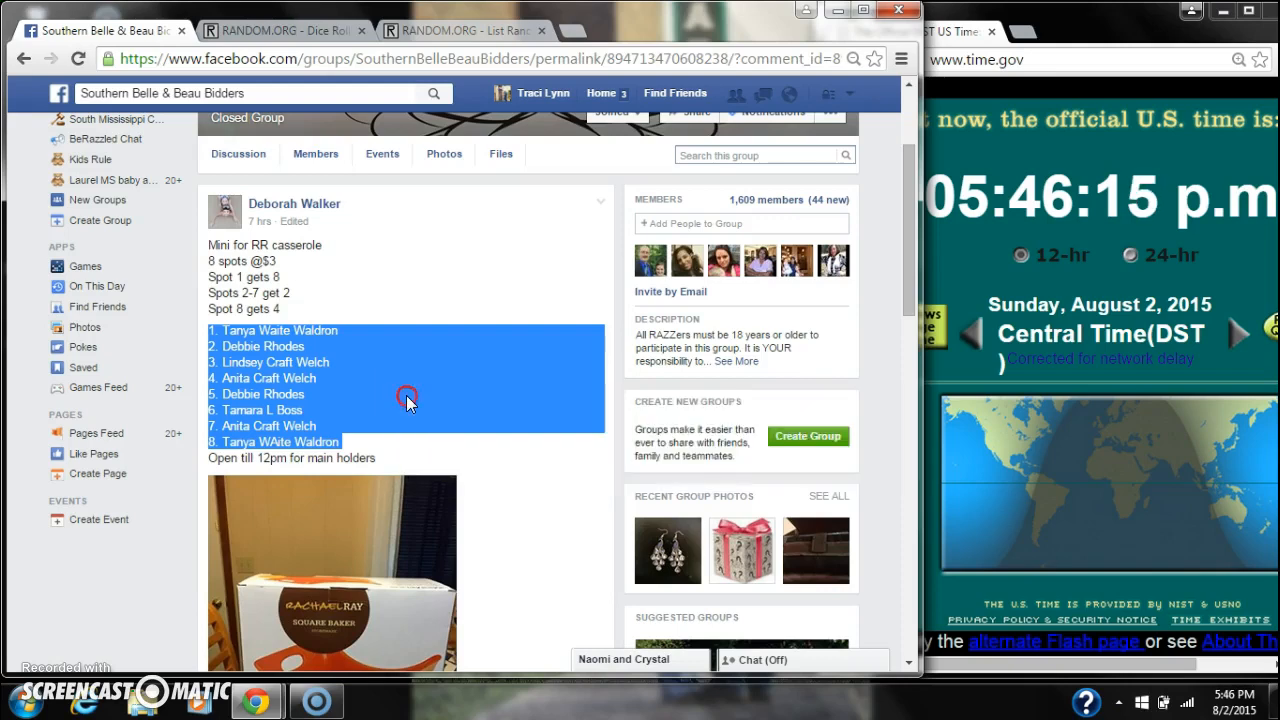
Scroll to the newest 'live' comment, reveal its exact posting time, and show the system clock's date
scroll("down", 3)
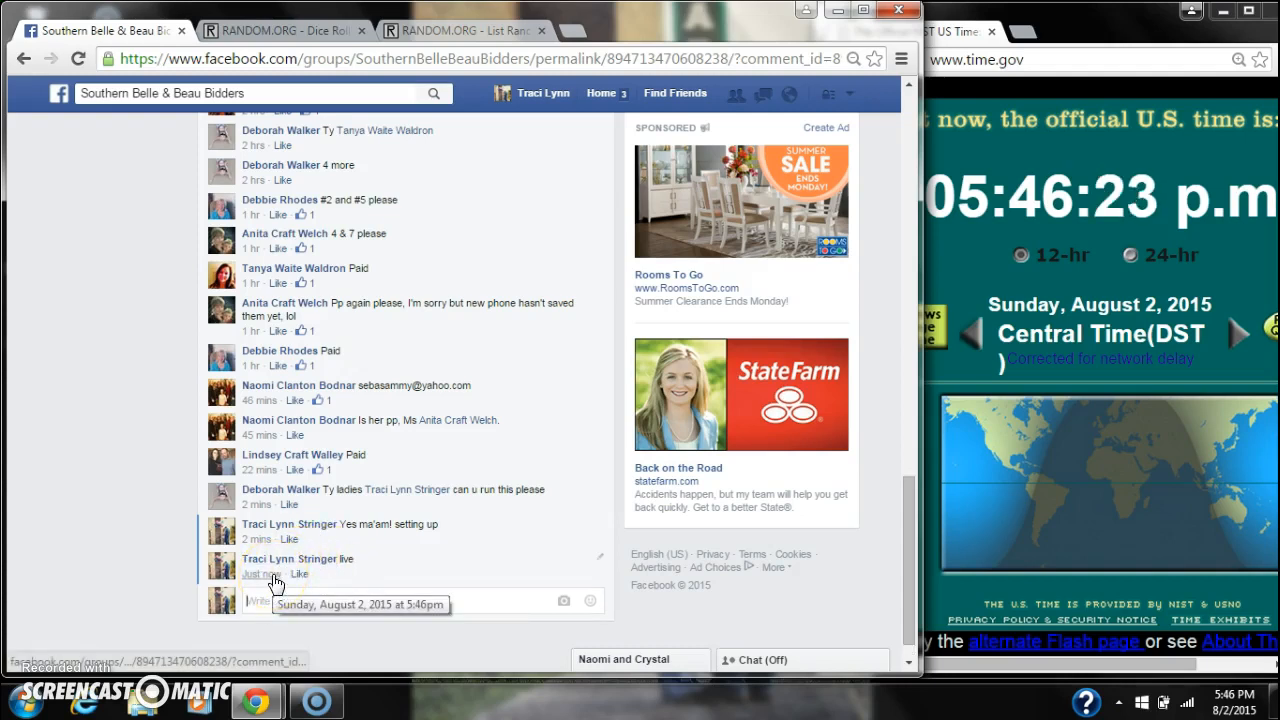
left_click(1232, 702)
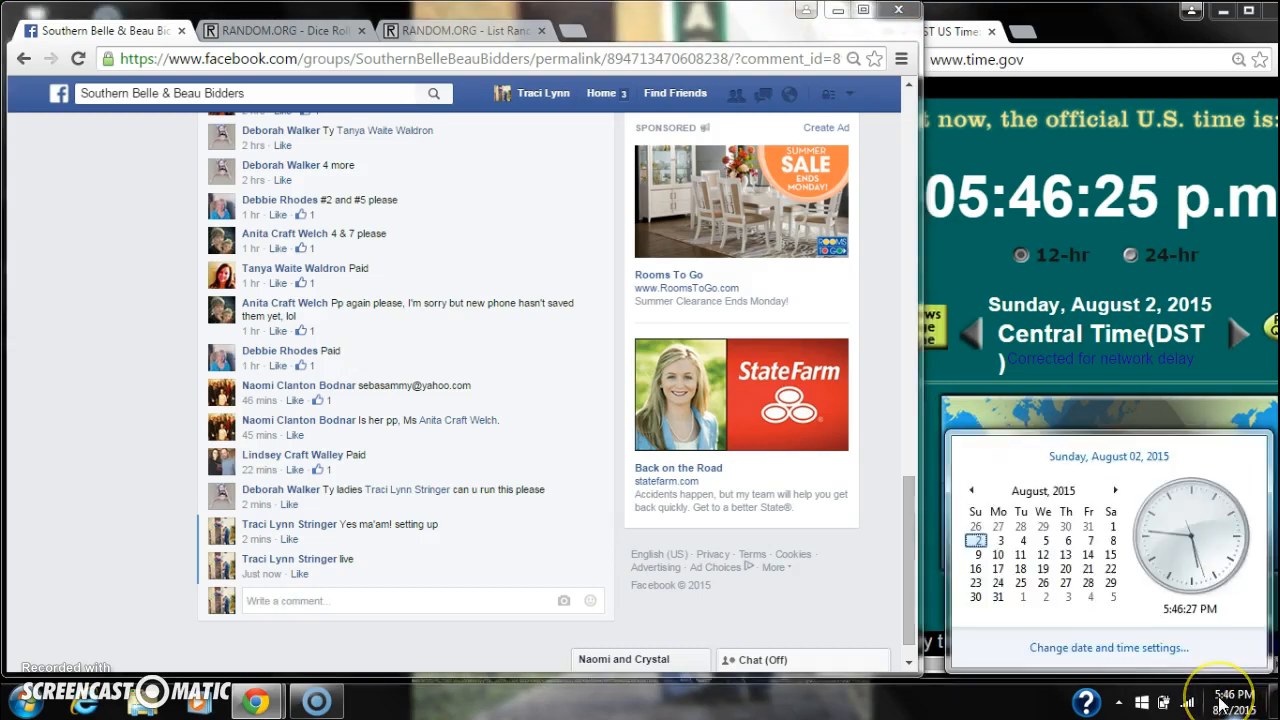
left_click(500, 30)
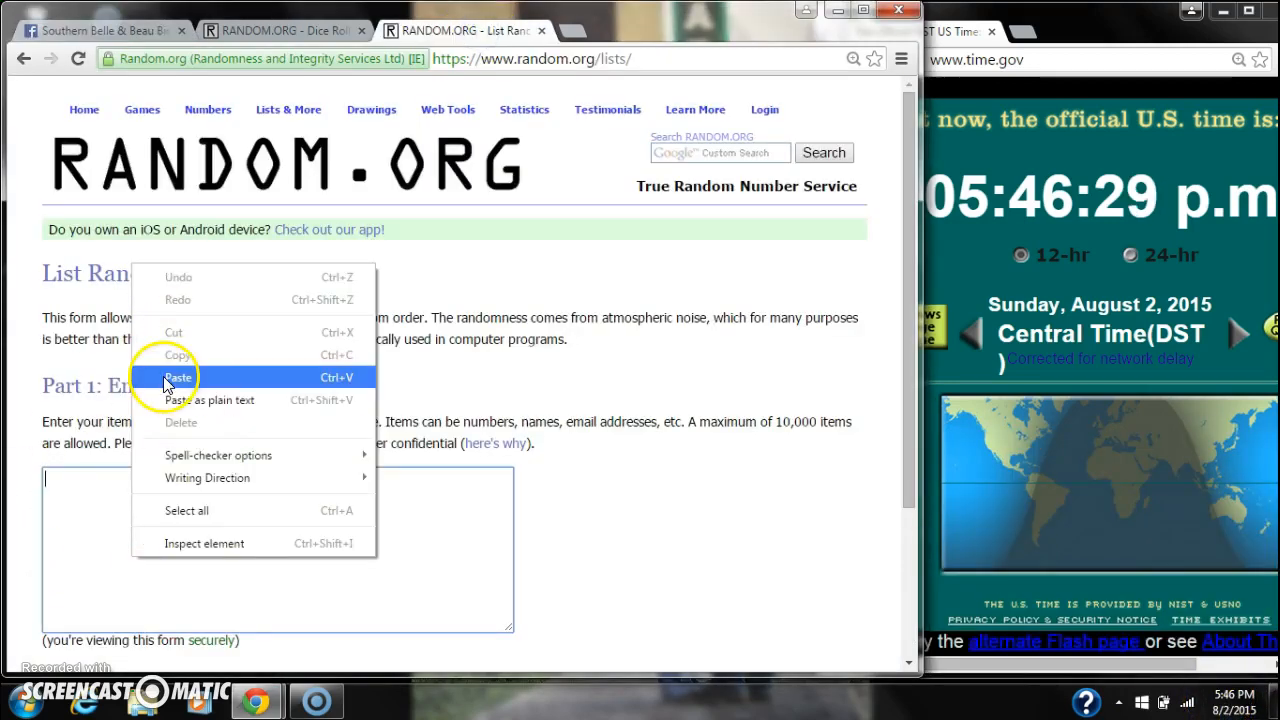
Paste the eight raffle names, roll two dice (5 and 5), and randomize the list once
left_click(280, 30)
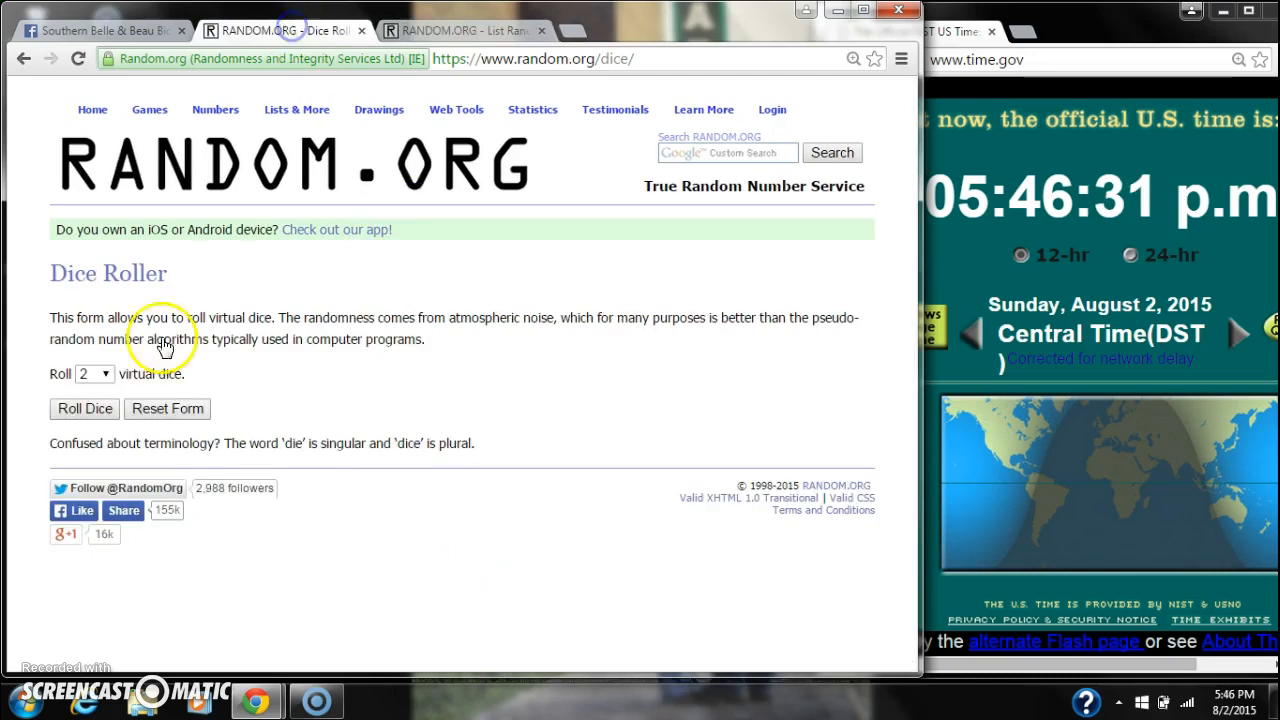
left_click(84, 408)
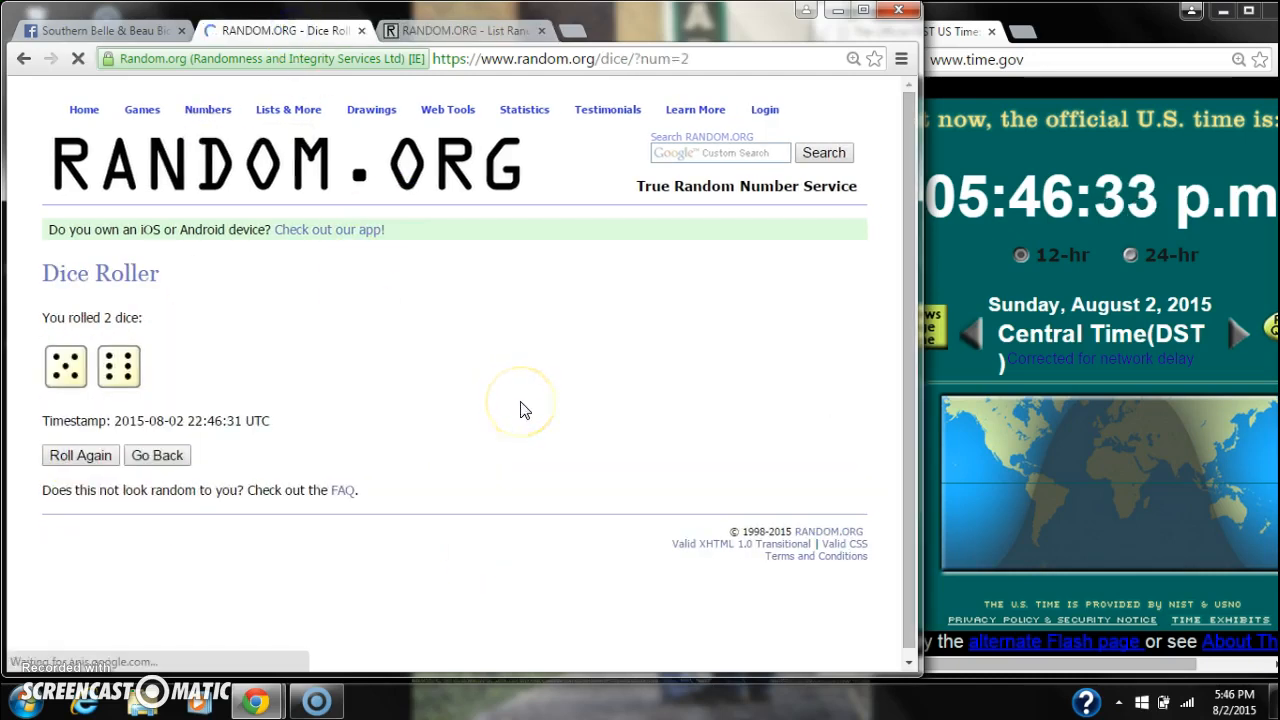
left_click(496, 30)
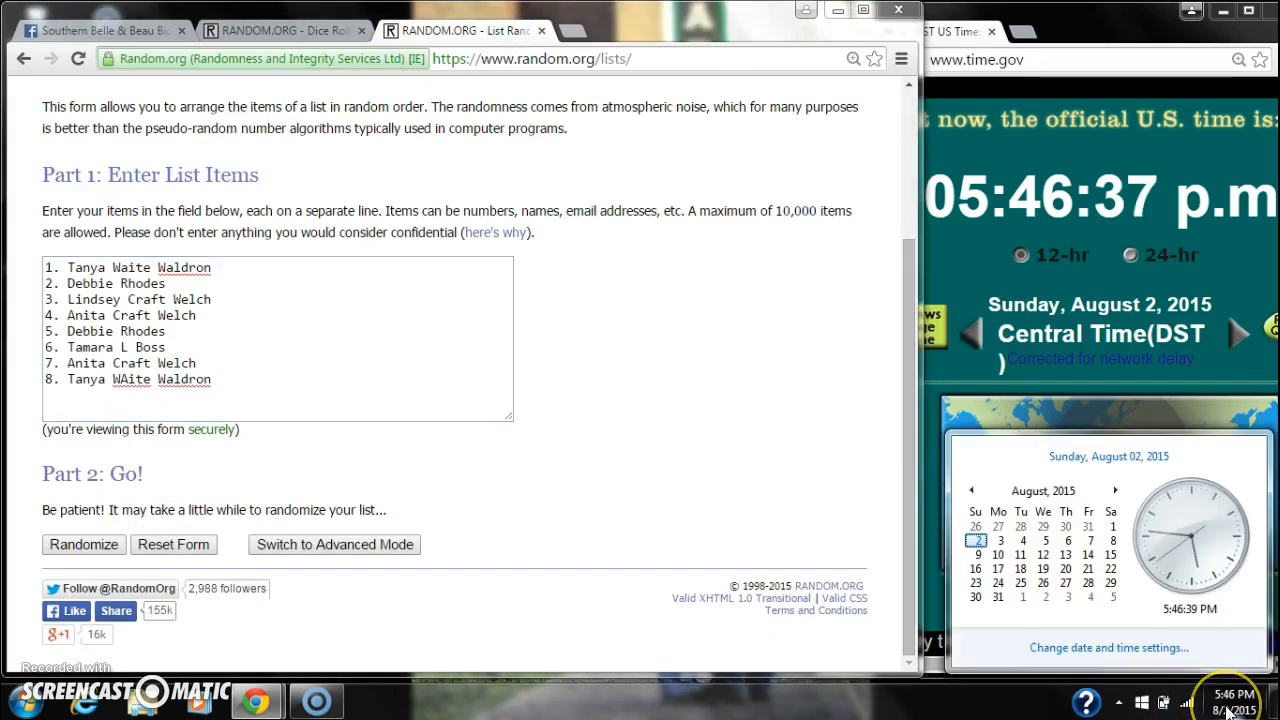
left_click(84, 544)
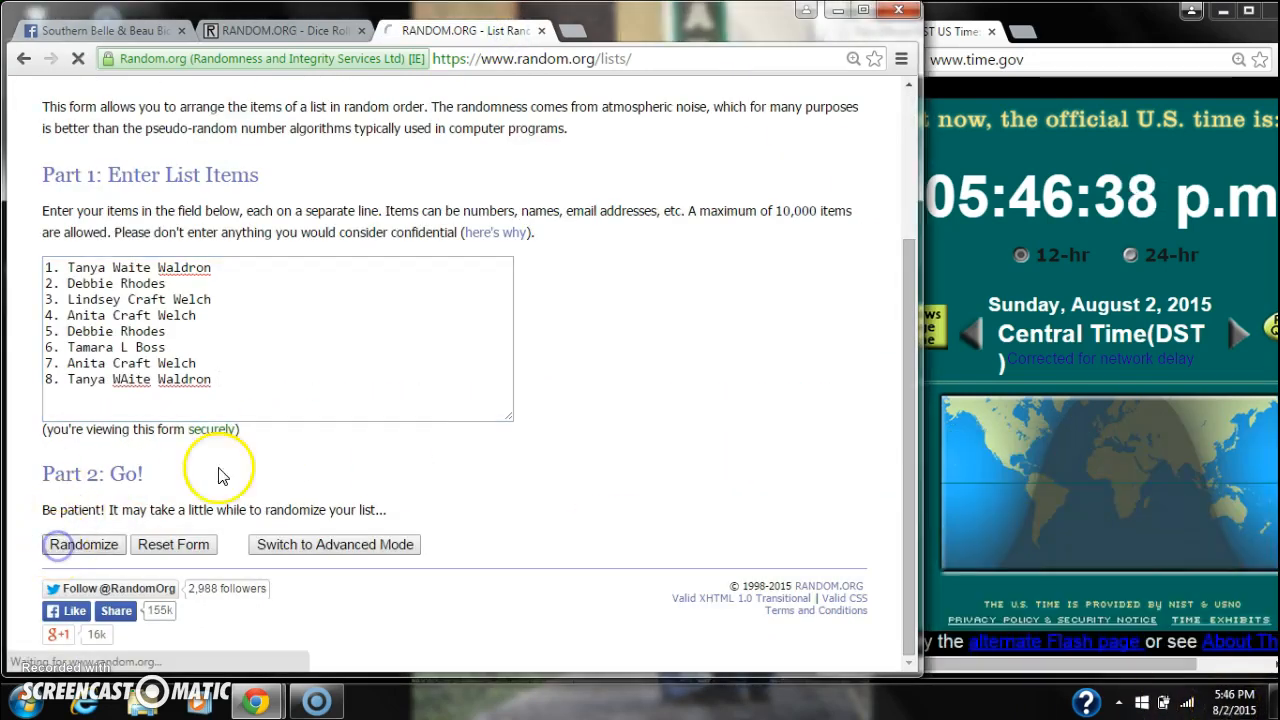
left_click(84, 544)
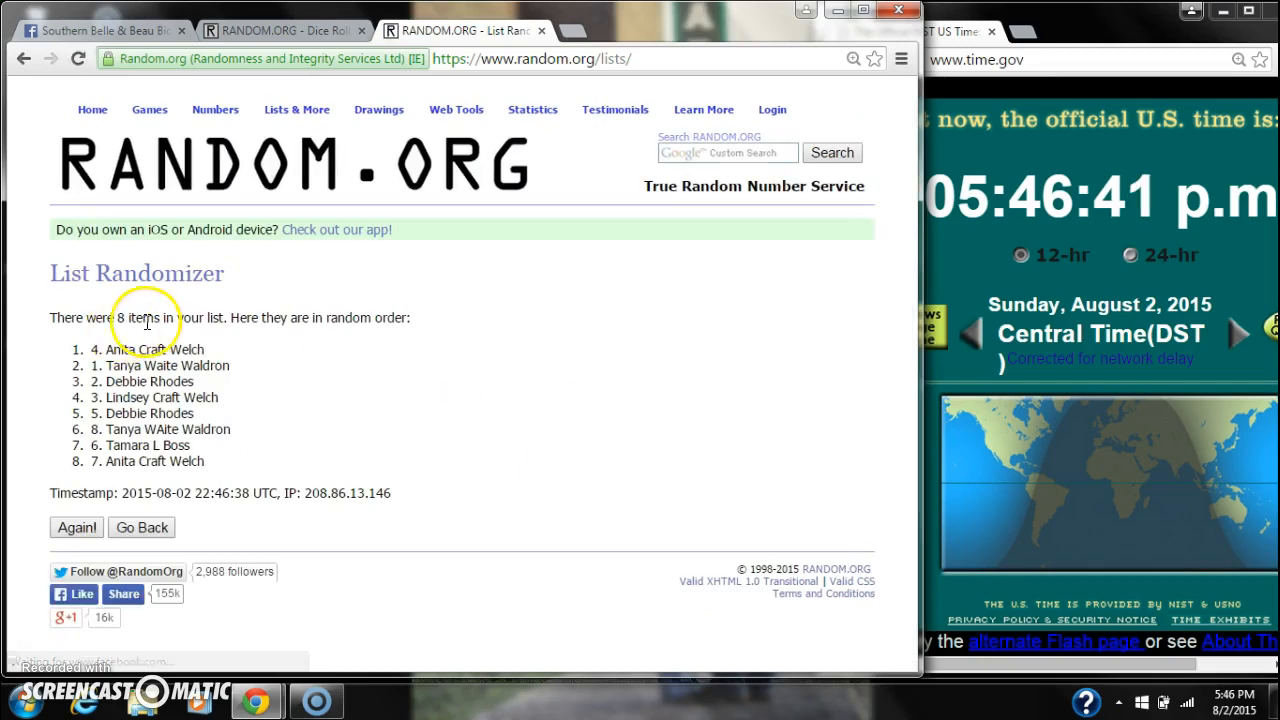
mouse_move(192, 556)
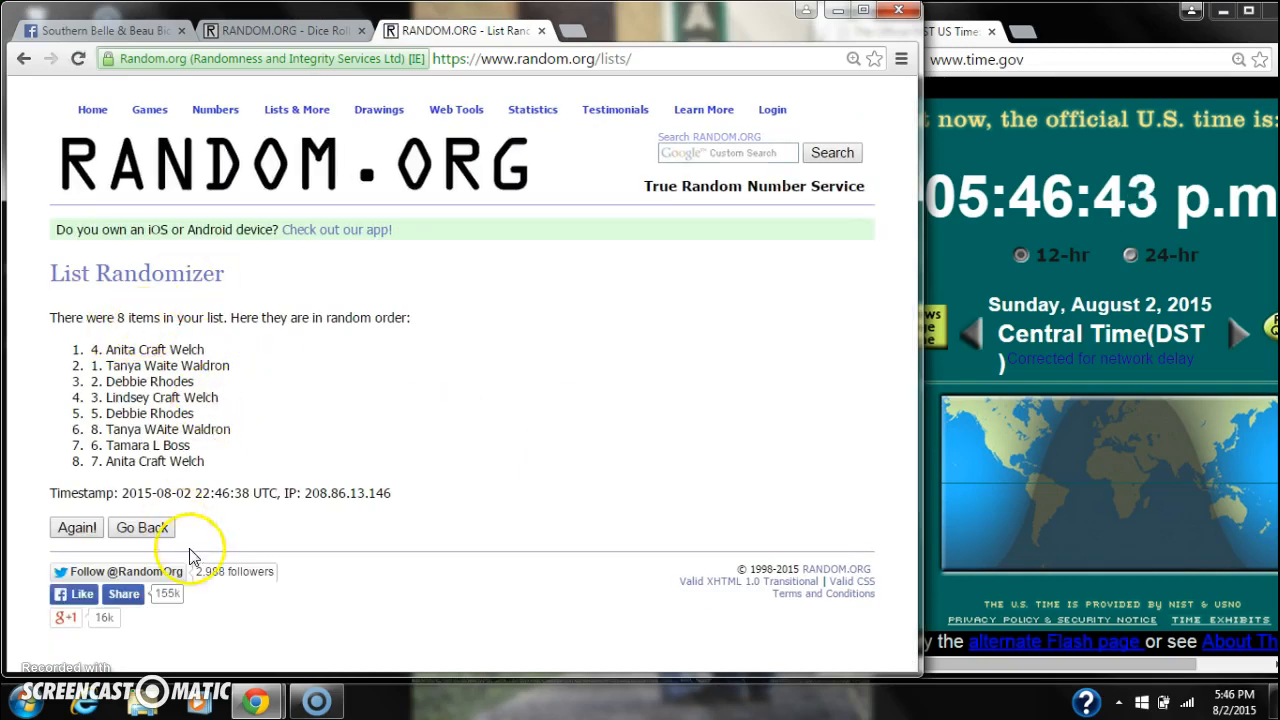
Check the clock, then re-shuffle the eight-name list through its second to fourth randomizations
left_click(290, 30)
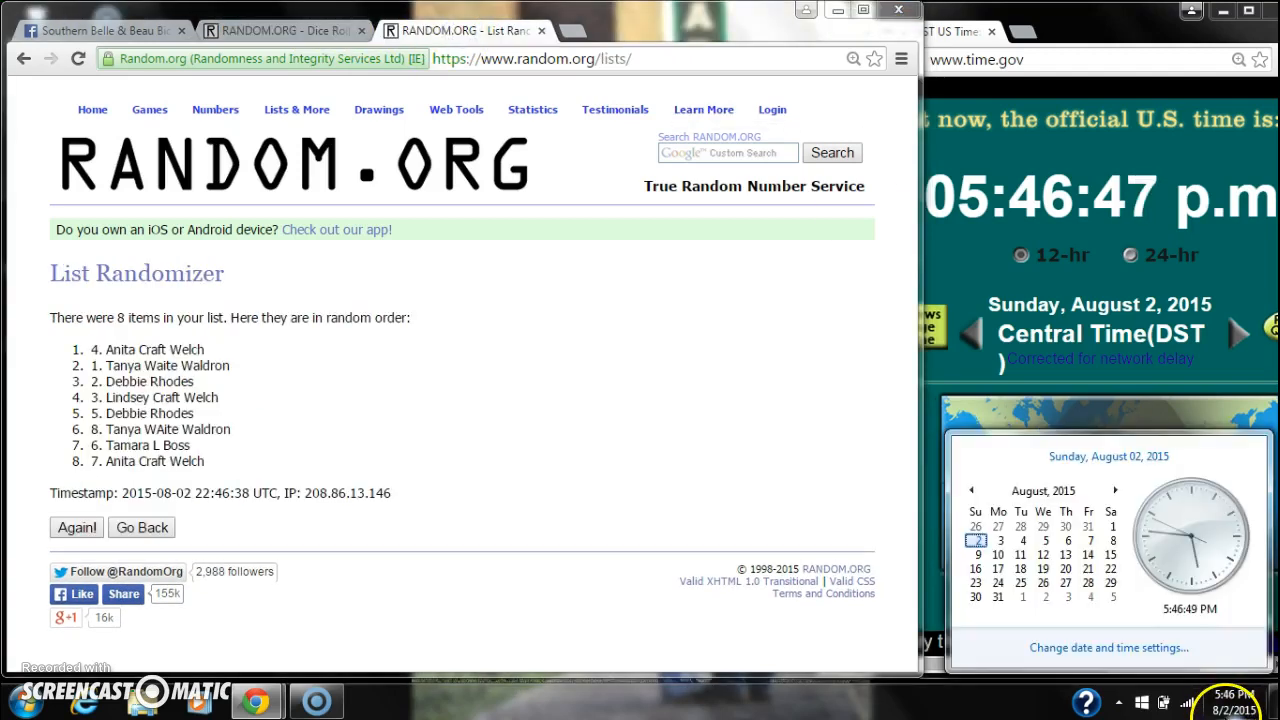
left_click(74, 528)
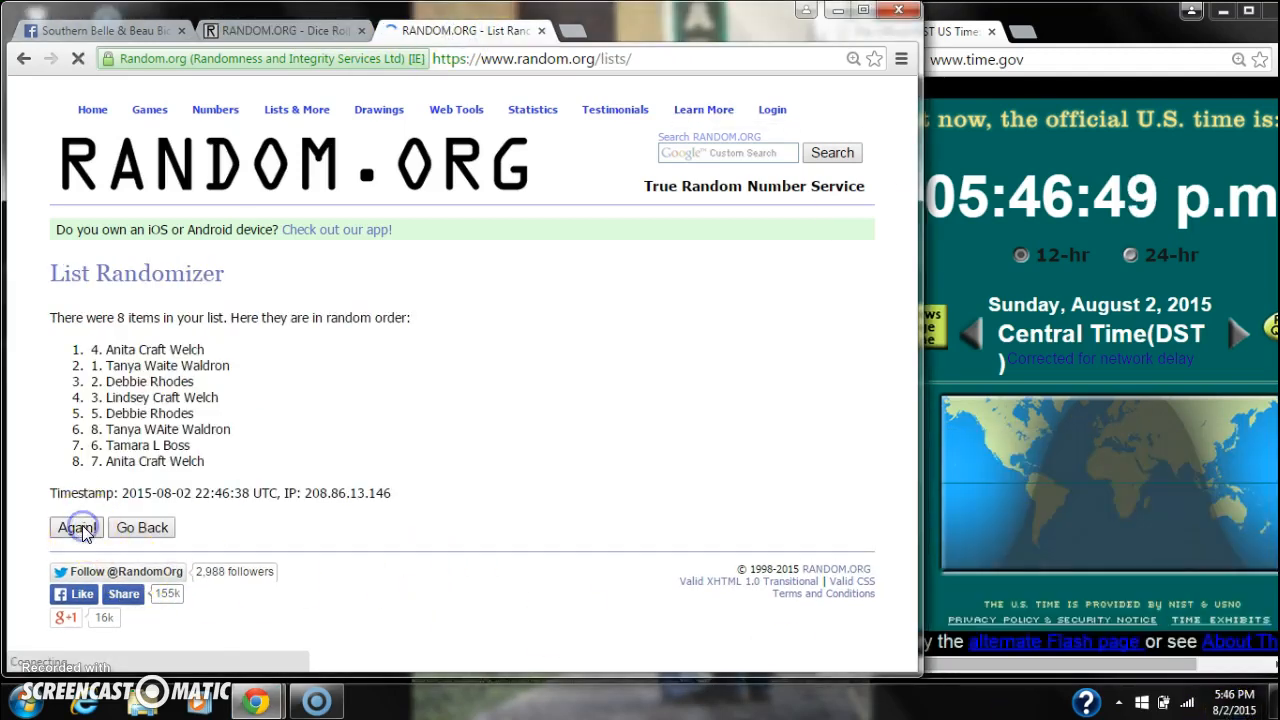
left_click(68, 528)
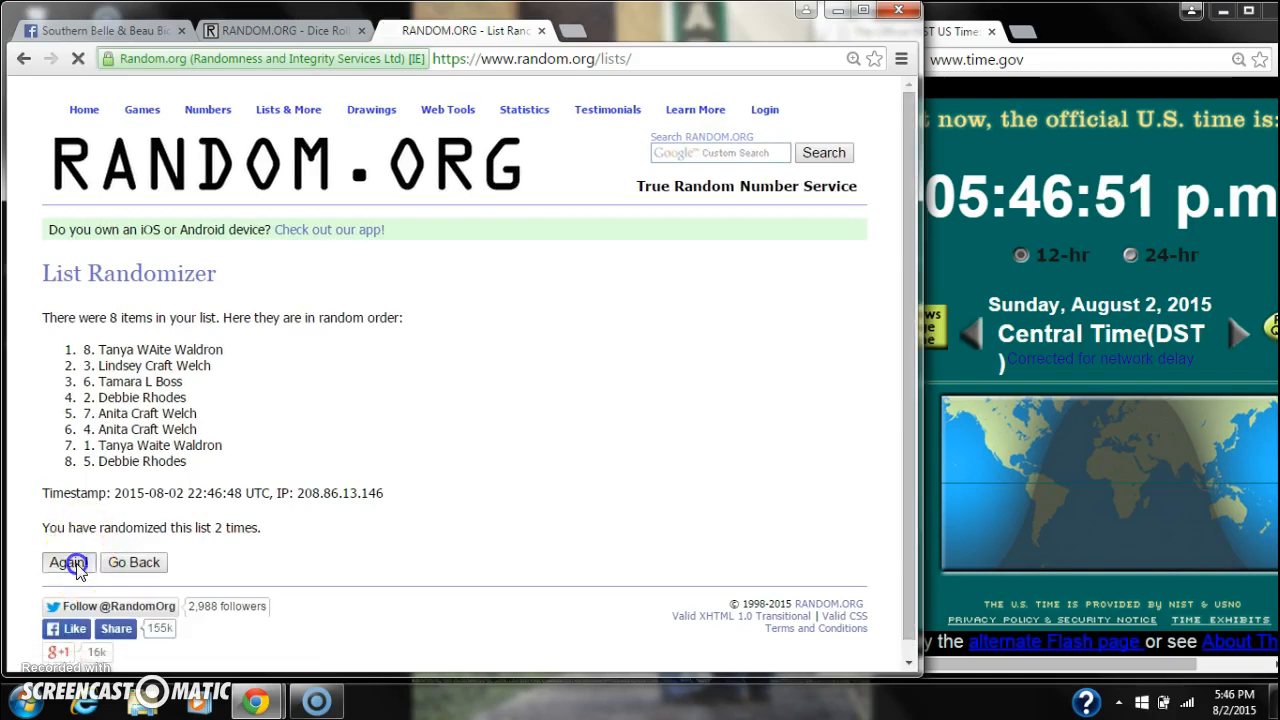
left_click(68, 562)
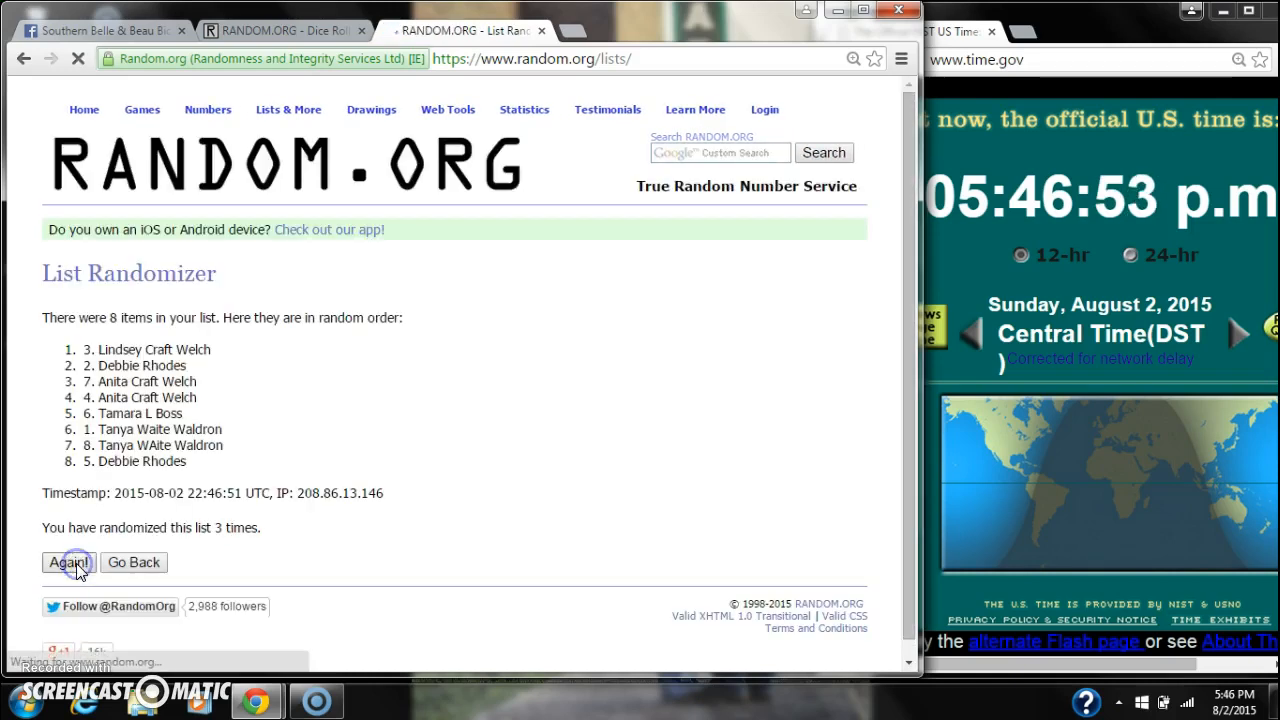
left_click(68, 562)
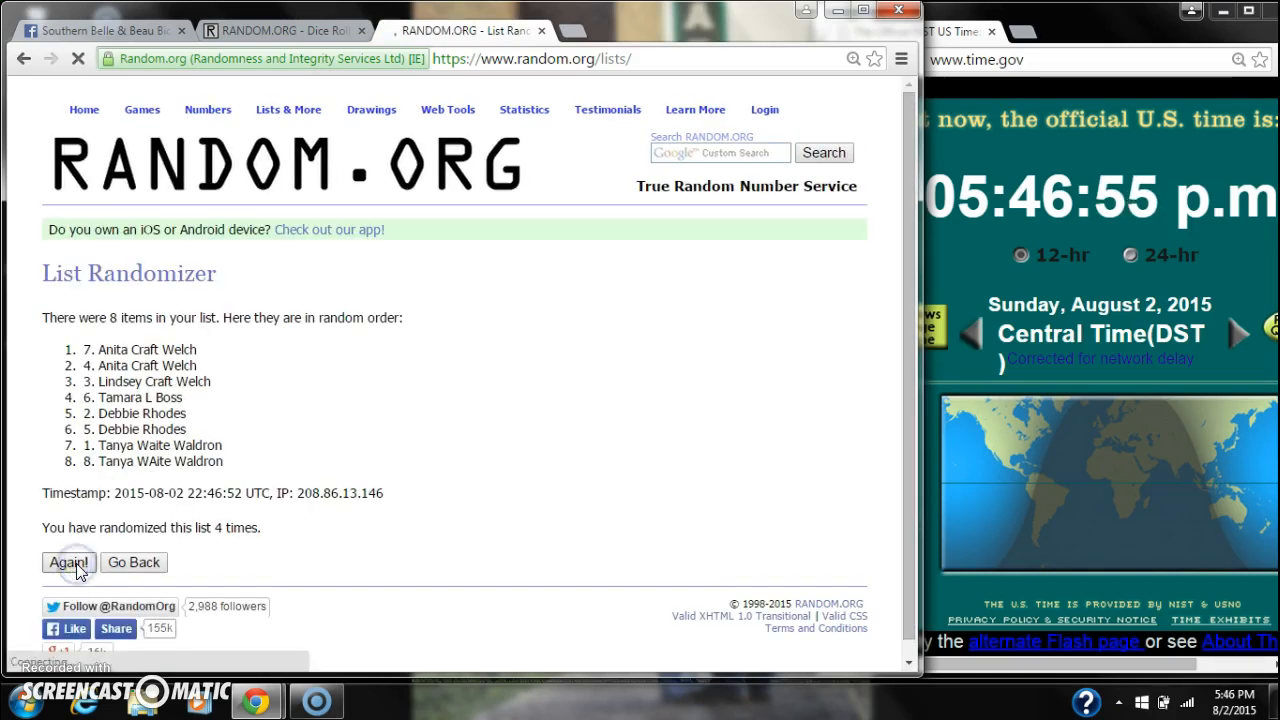
left_click(68, 562)
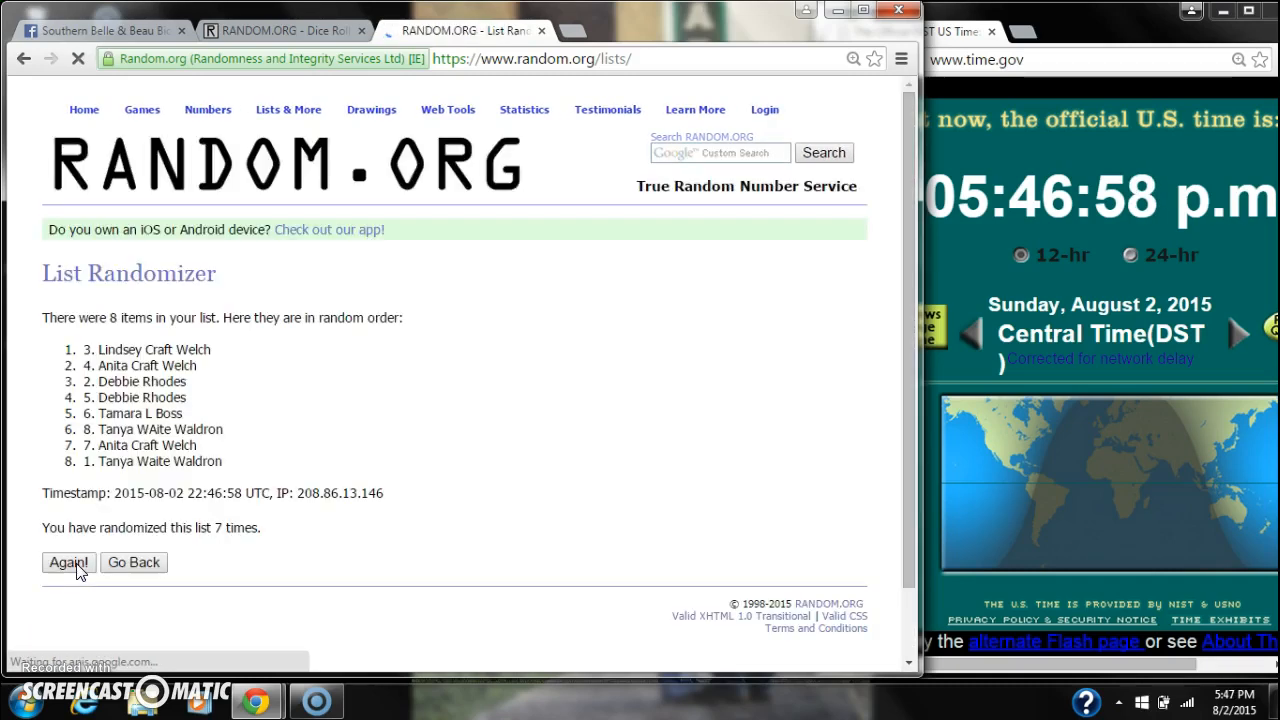
Keep clicking 'Again!' up to the 11th shuffle, glancing at the dice result in between
left_click(68, 562)
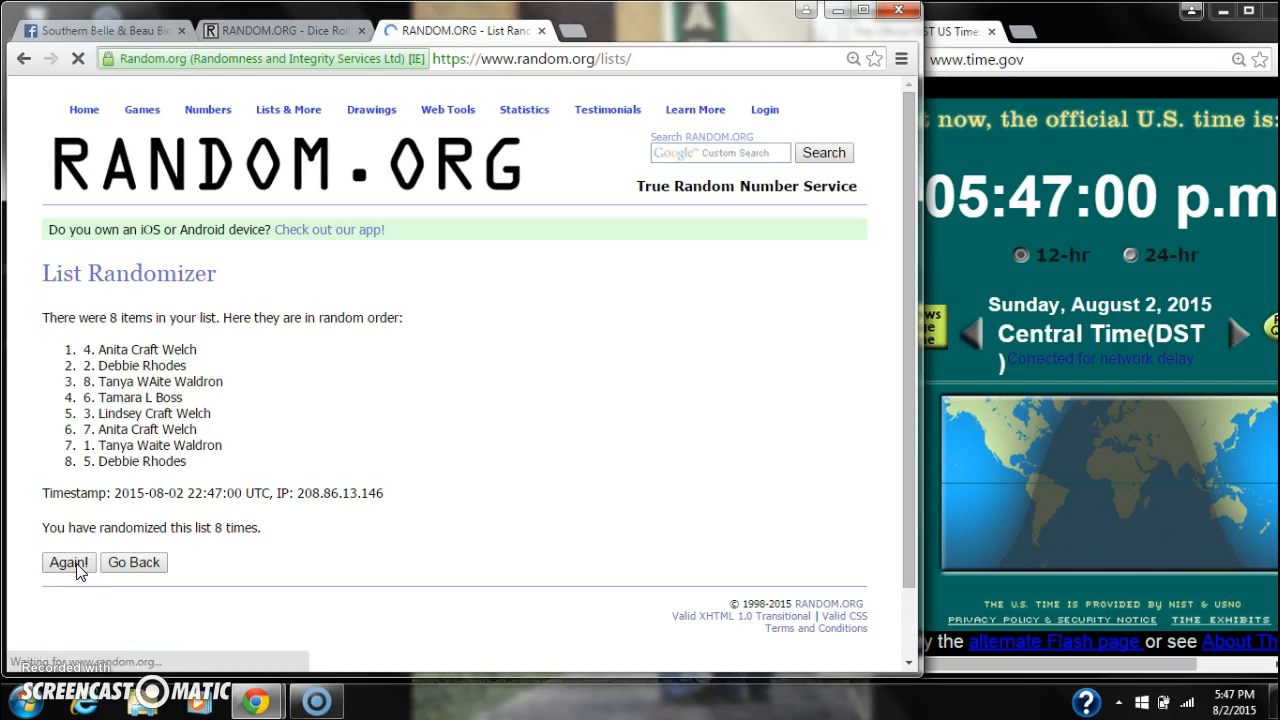
left_click(68, 562)
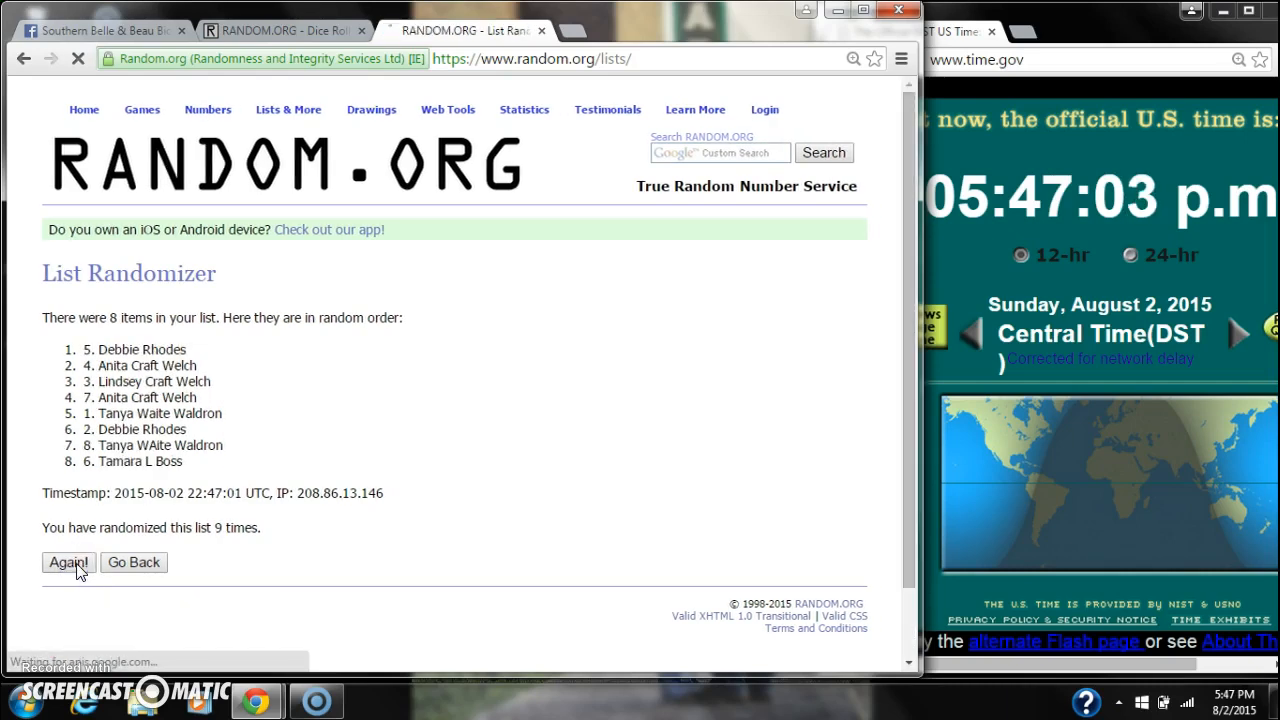
left_click(66, 562)
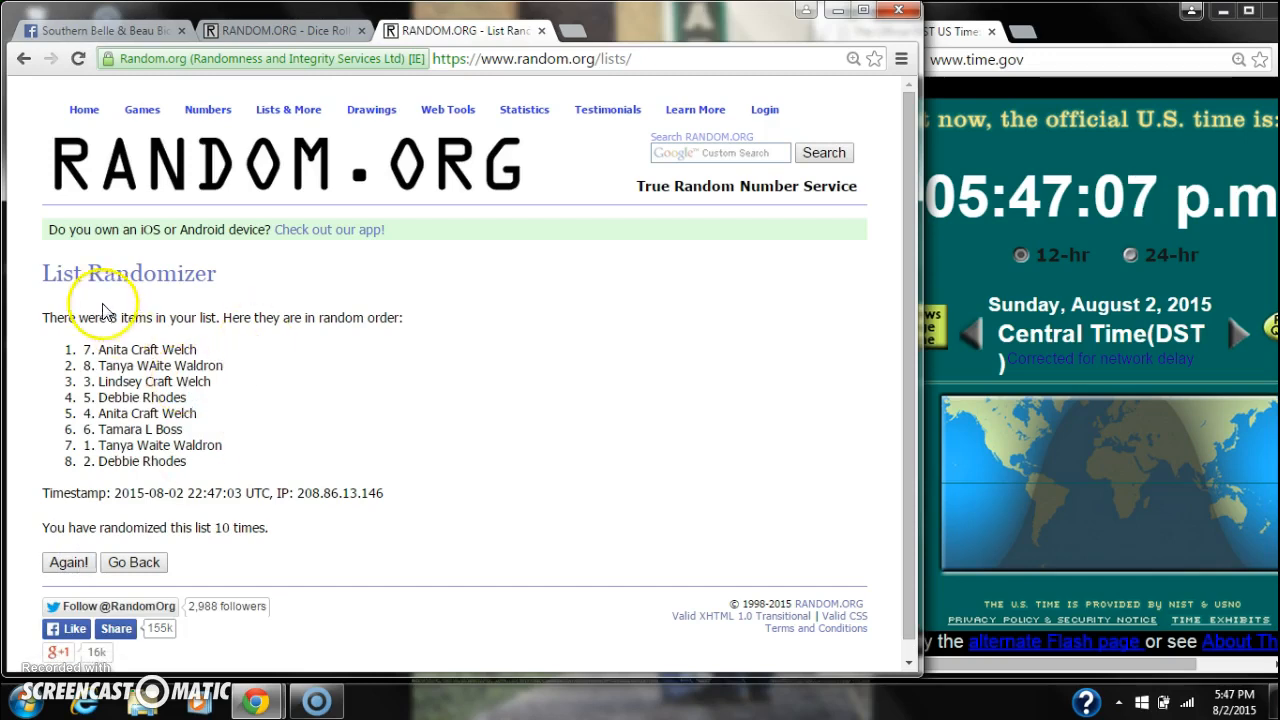
mouse_move(244, 264)
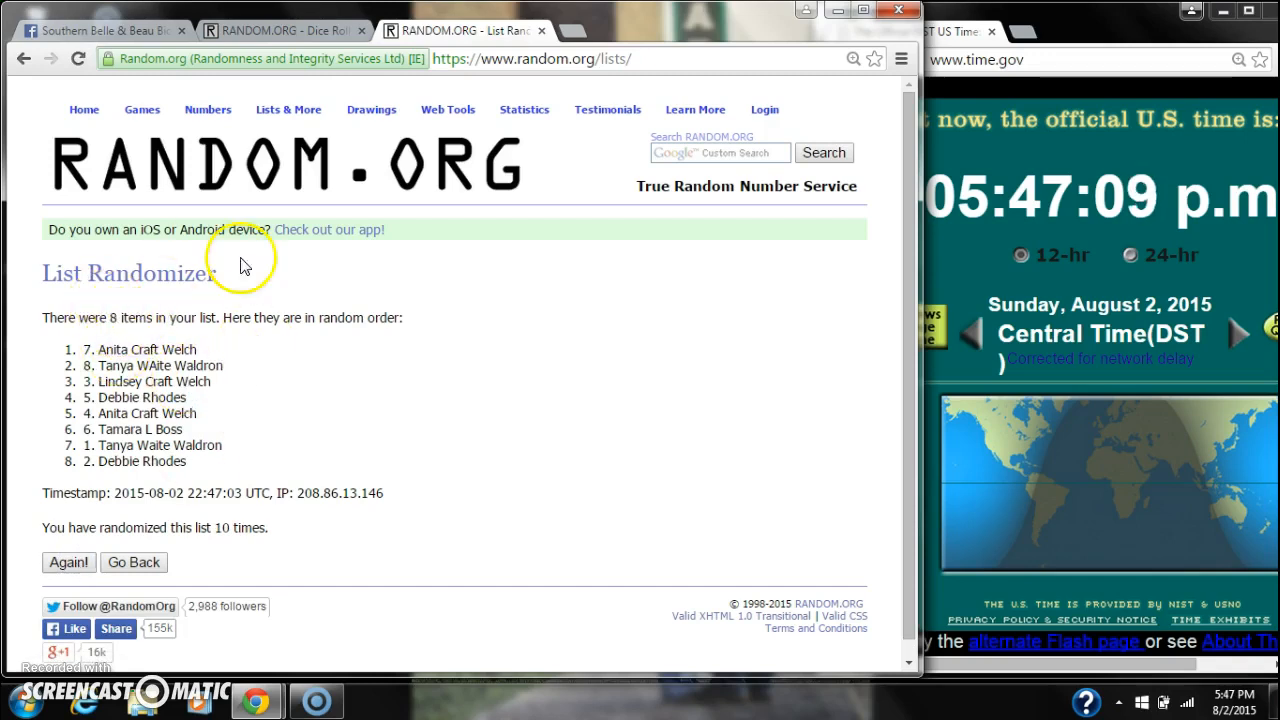
left_click(284, 30)
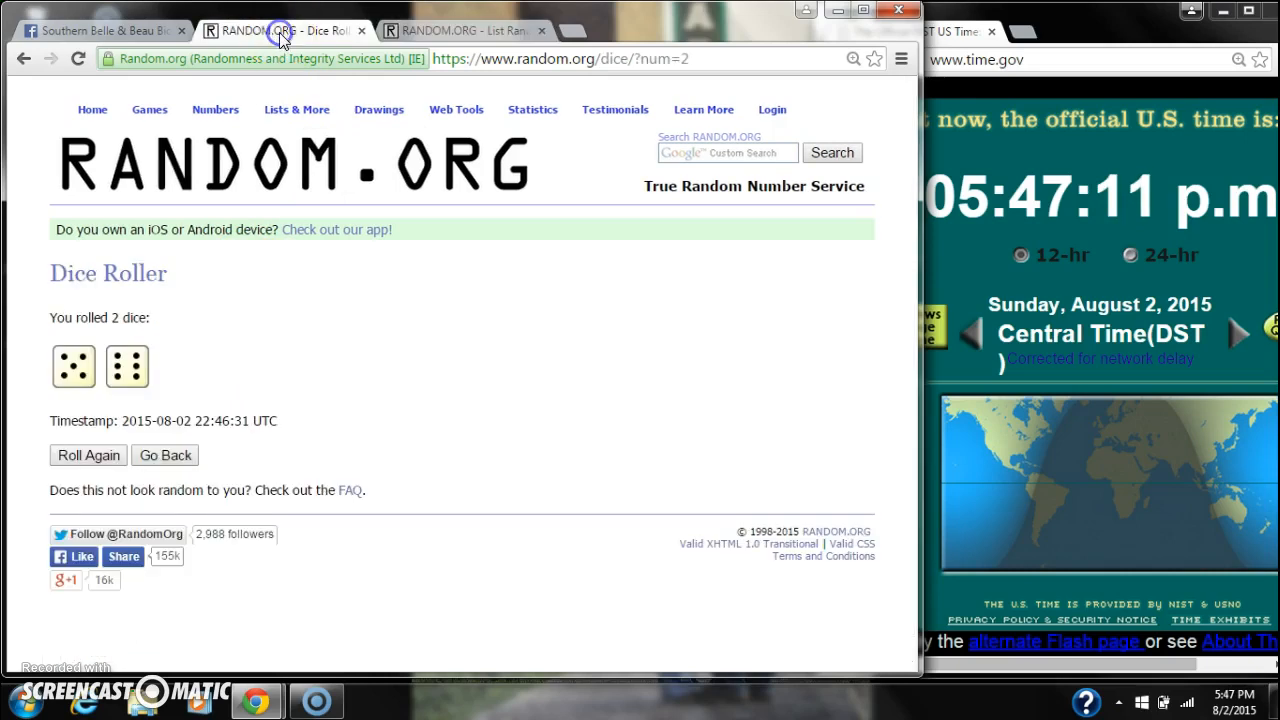
mouse_move(516, 24)
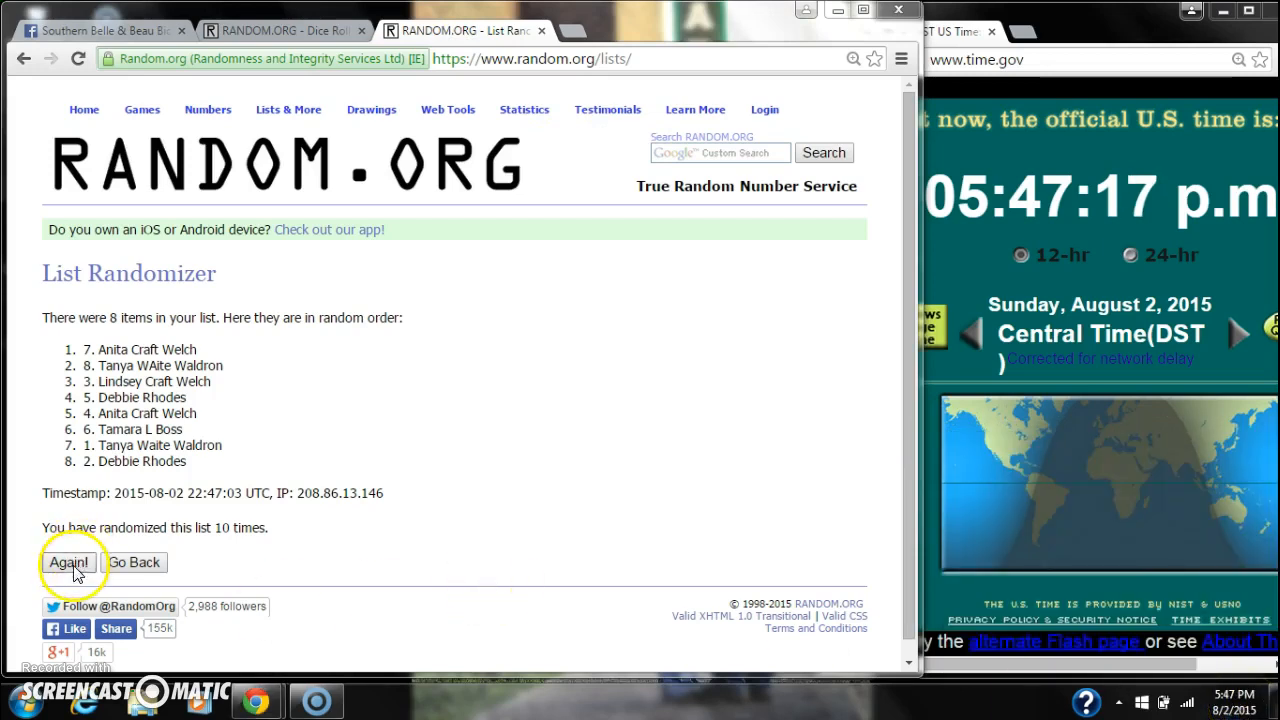
left_click(68, 562)
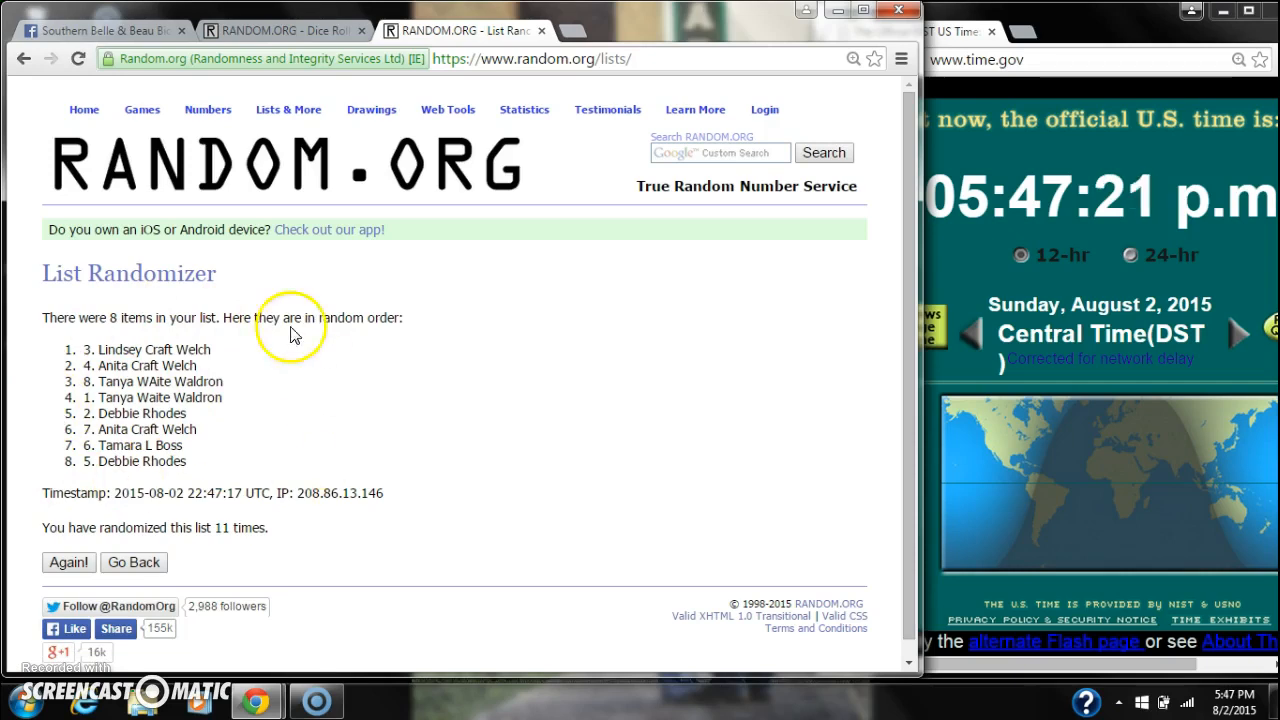
left_click_drag(62, 316, 156, 316)
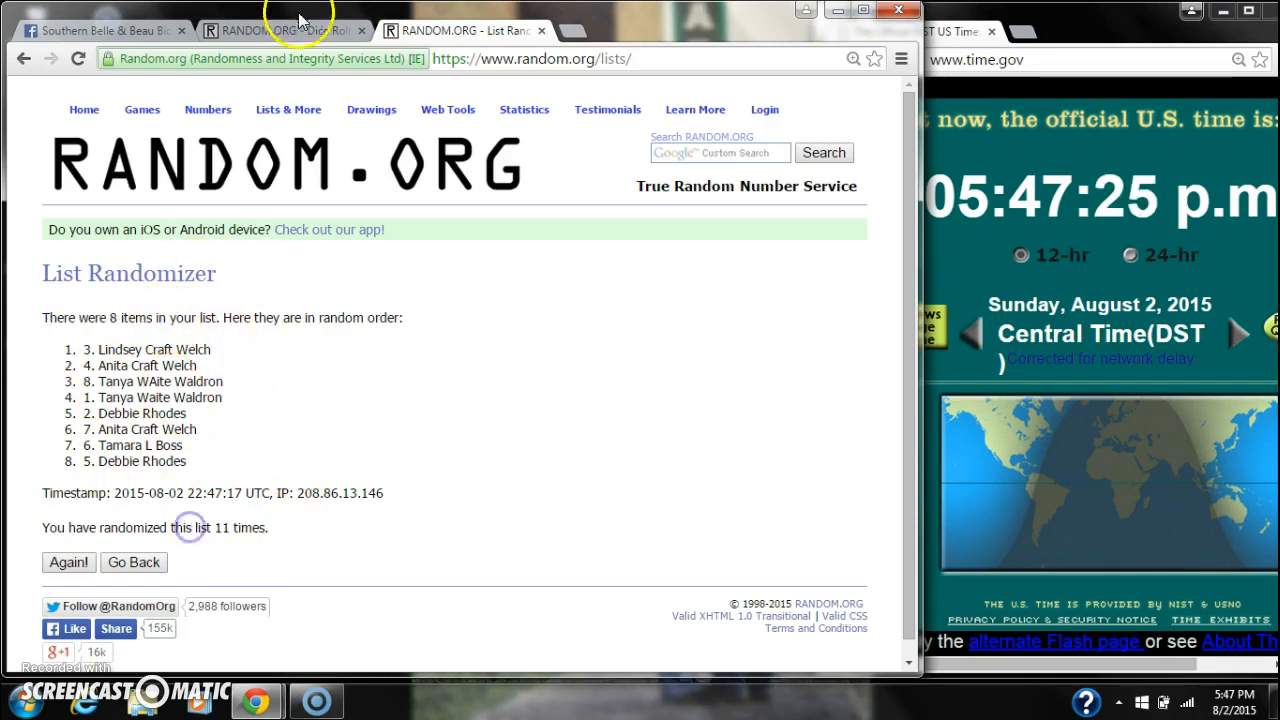
left_click(280, 30)
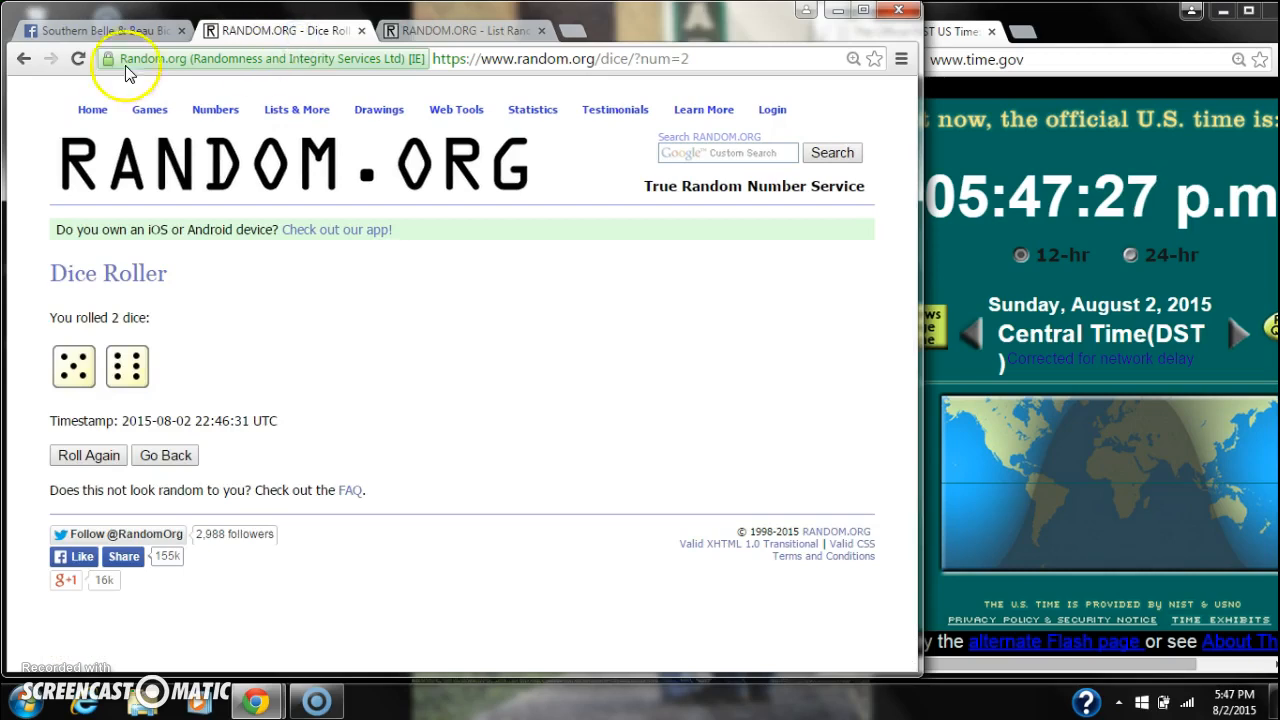
left_click(110, 24)
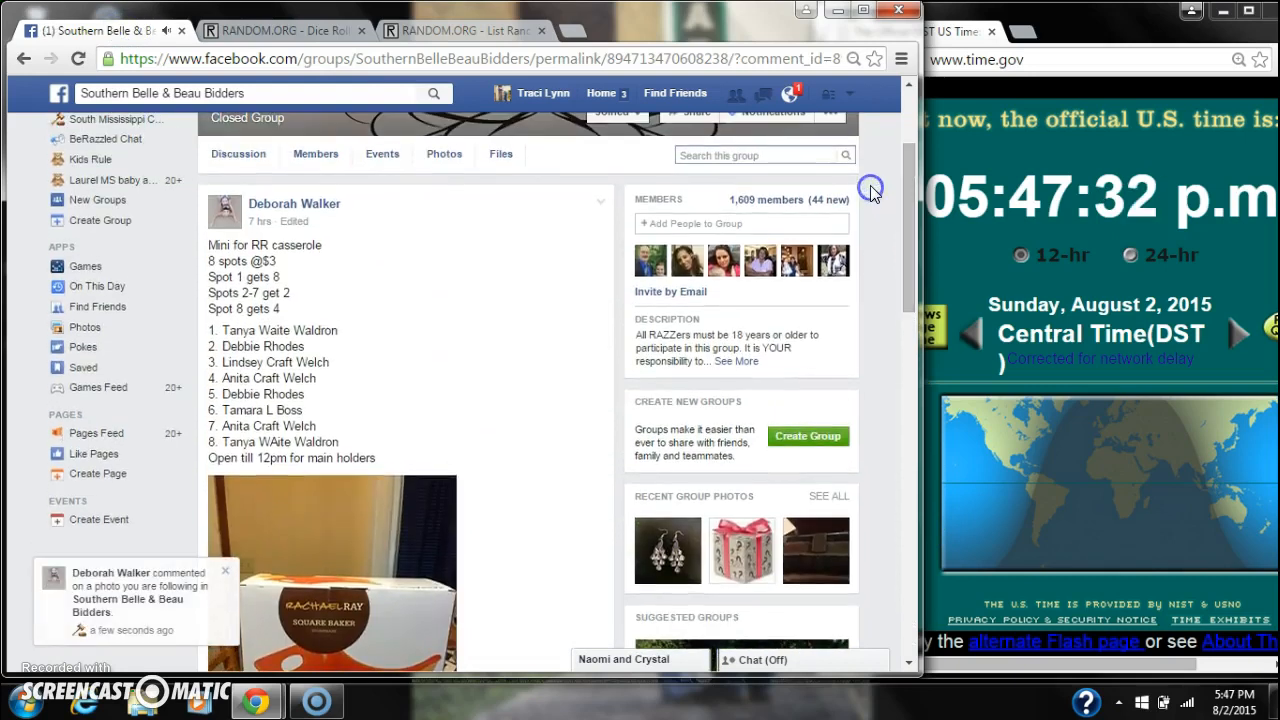
left_click(500, 30)
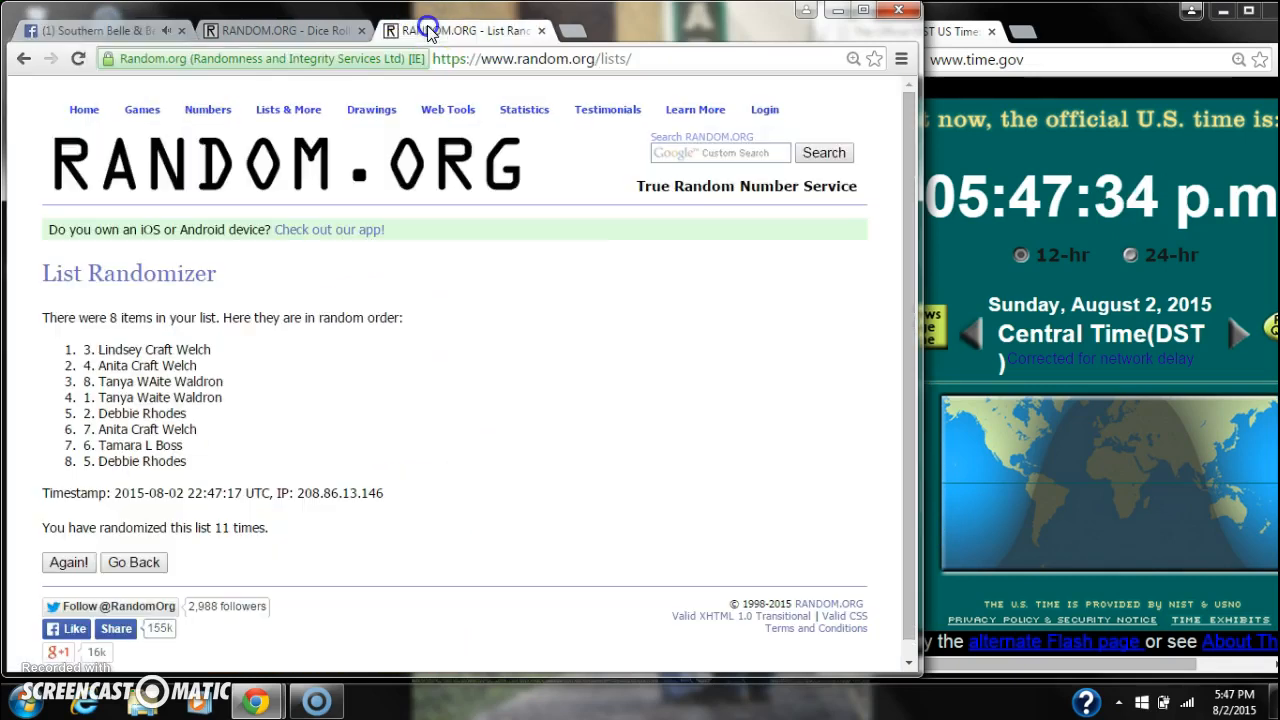
mouse_move(240, 358)
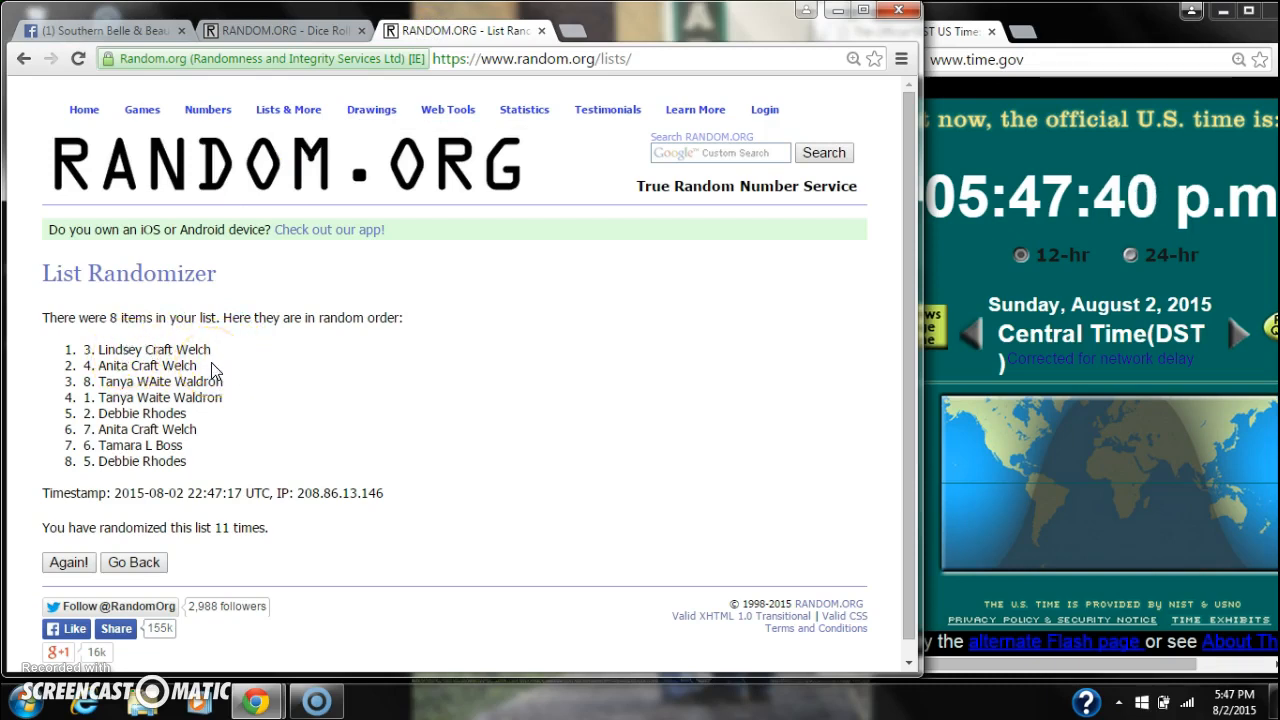
double_click(150, 348)
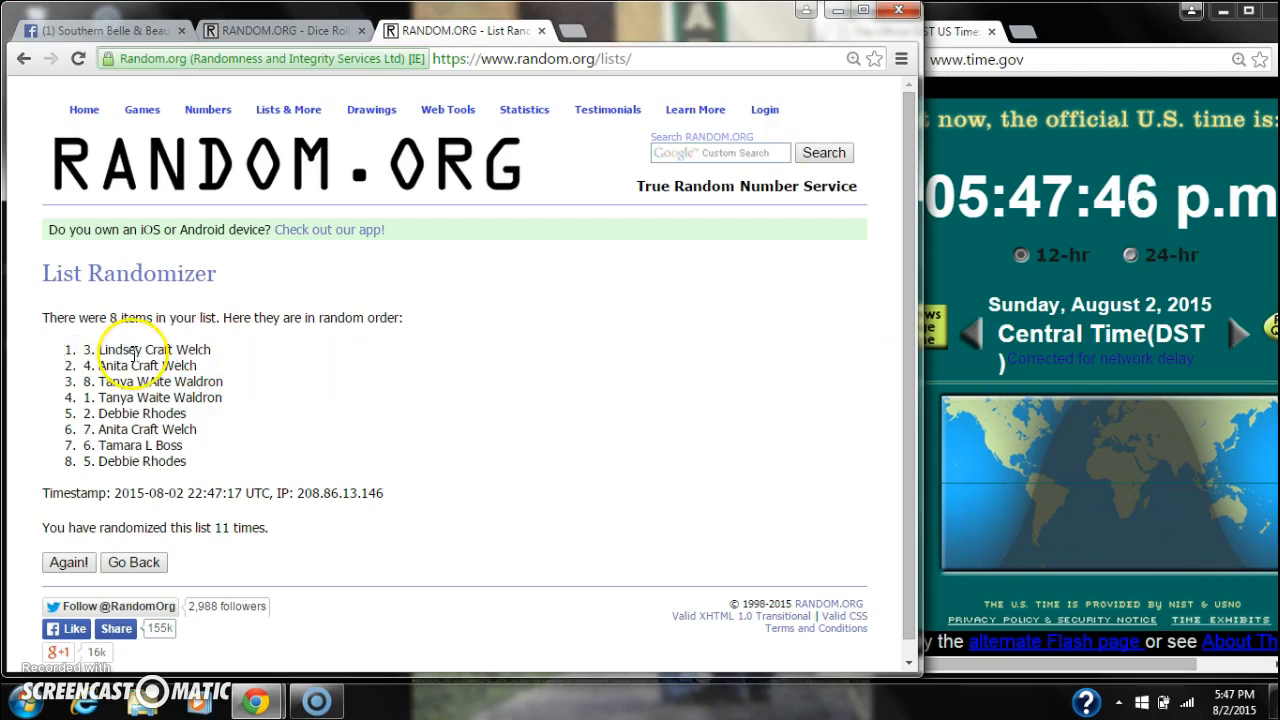
Flip between the randomized list and the Facebook raffle post to cross-check winners against the eight entries
left_click(120, 32)
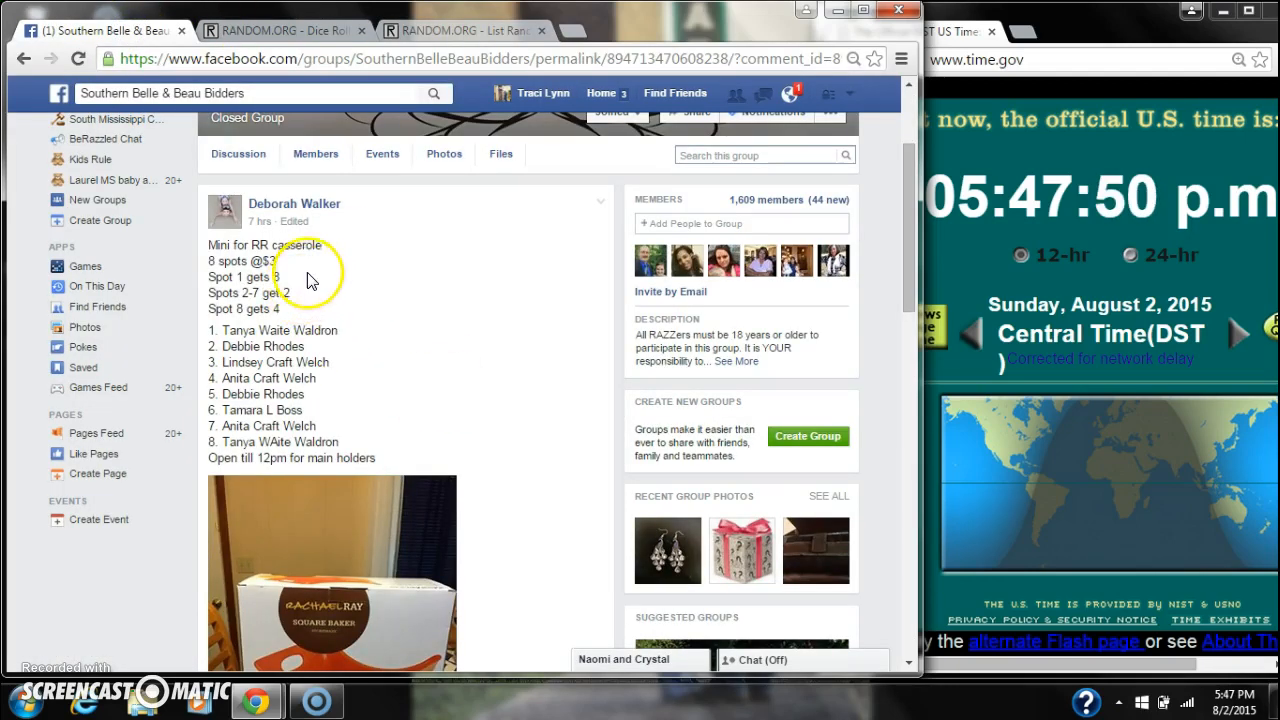
mouse_move(206, 300)
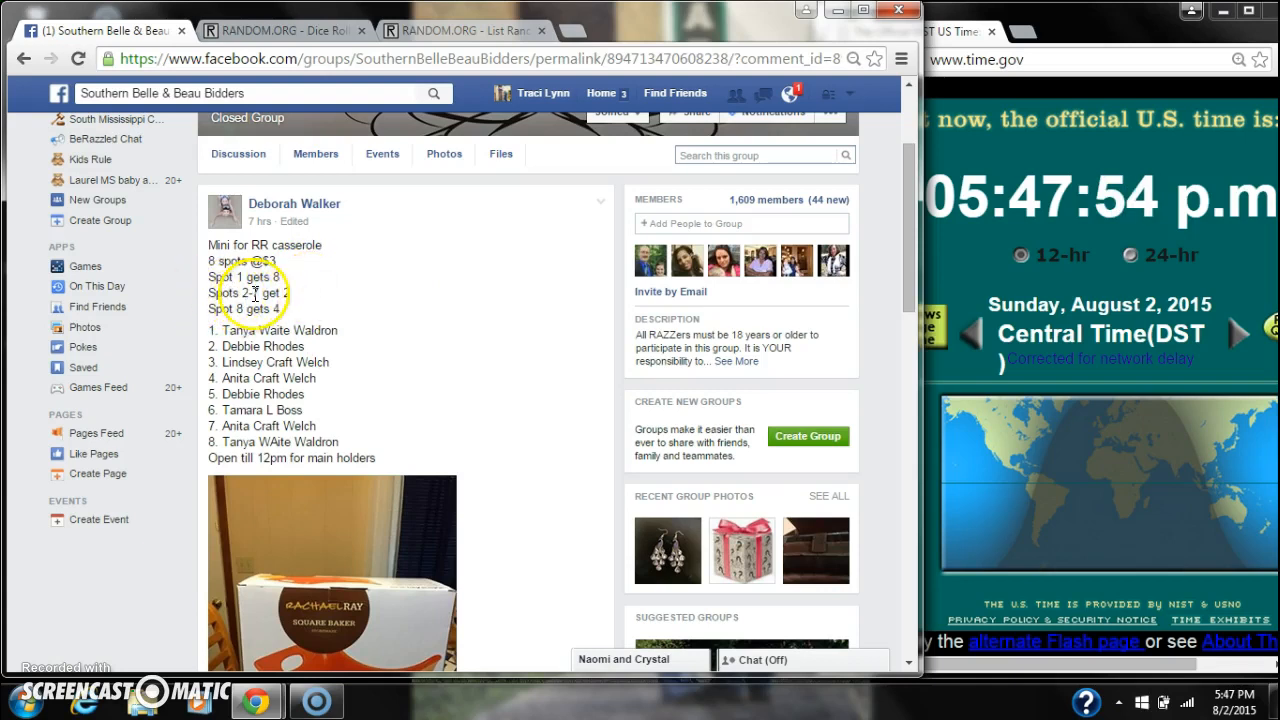
left_click(460, 30)
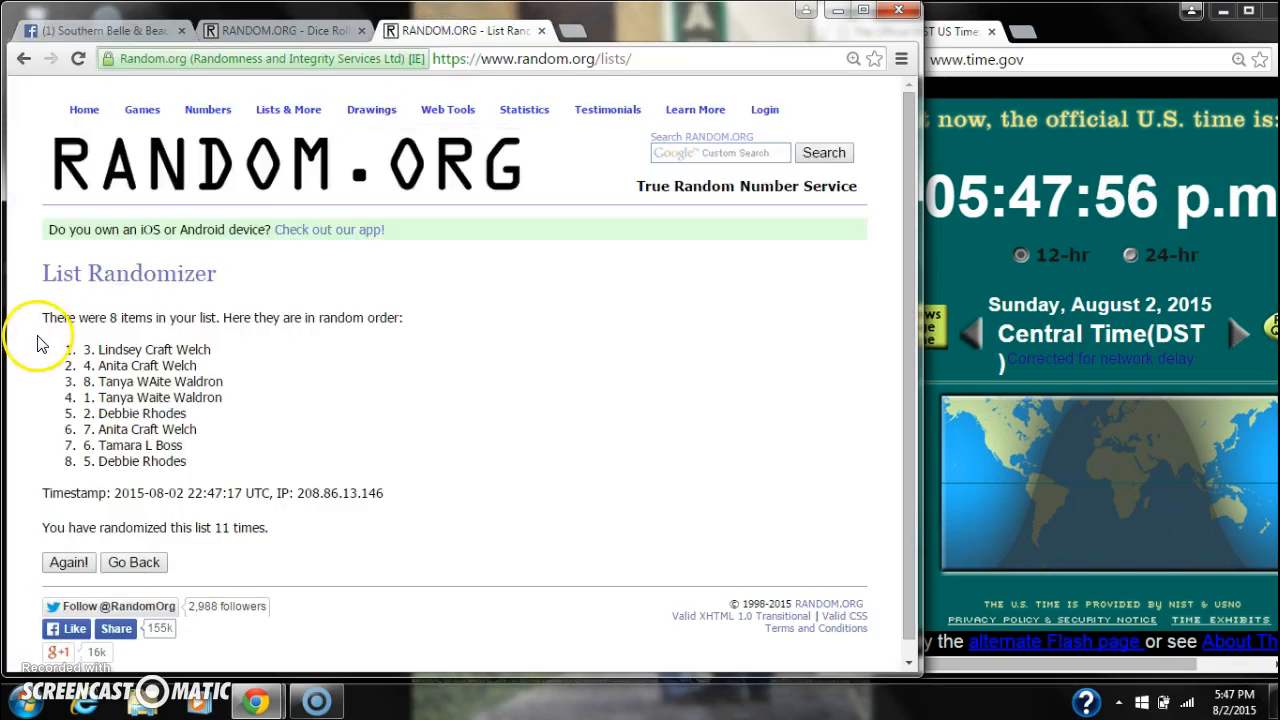
mouse_move(156, 372)
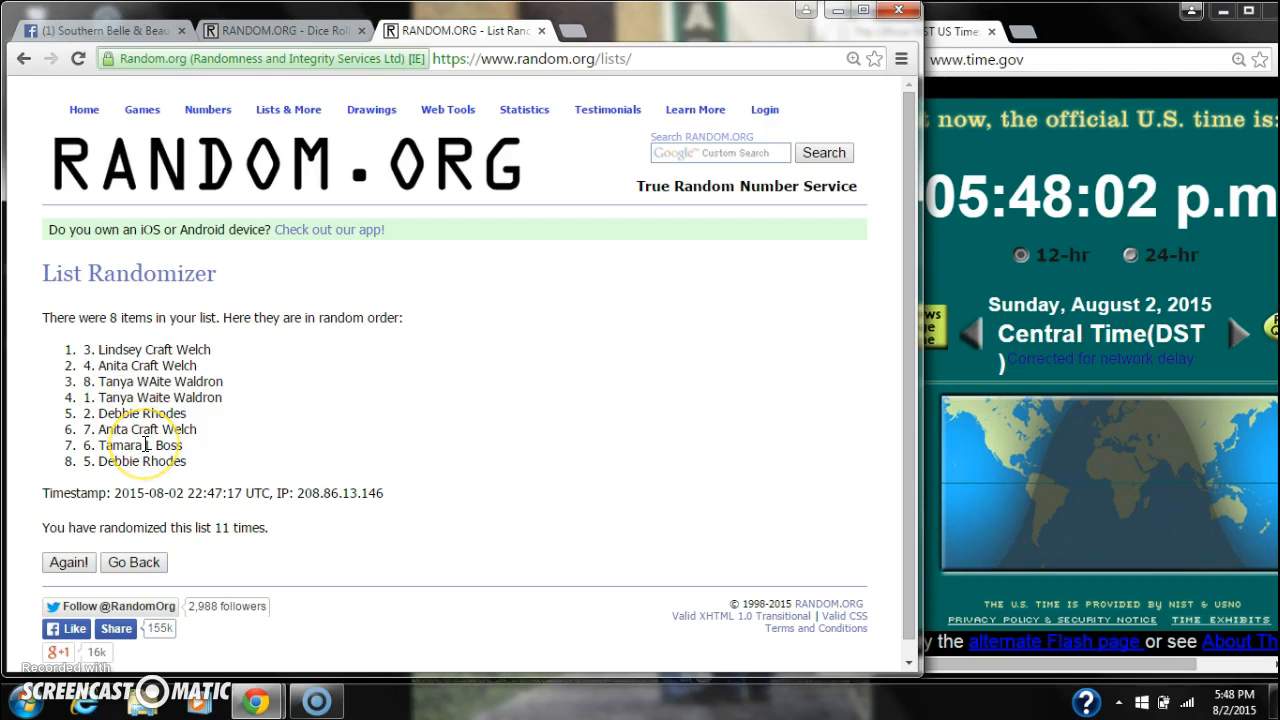
left_click(120, 22)
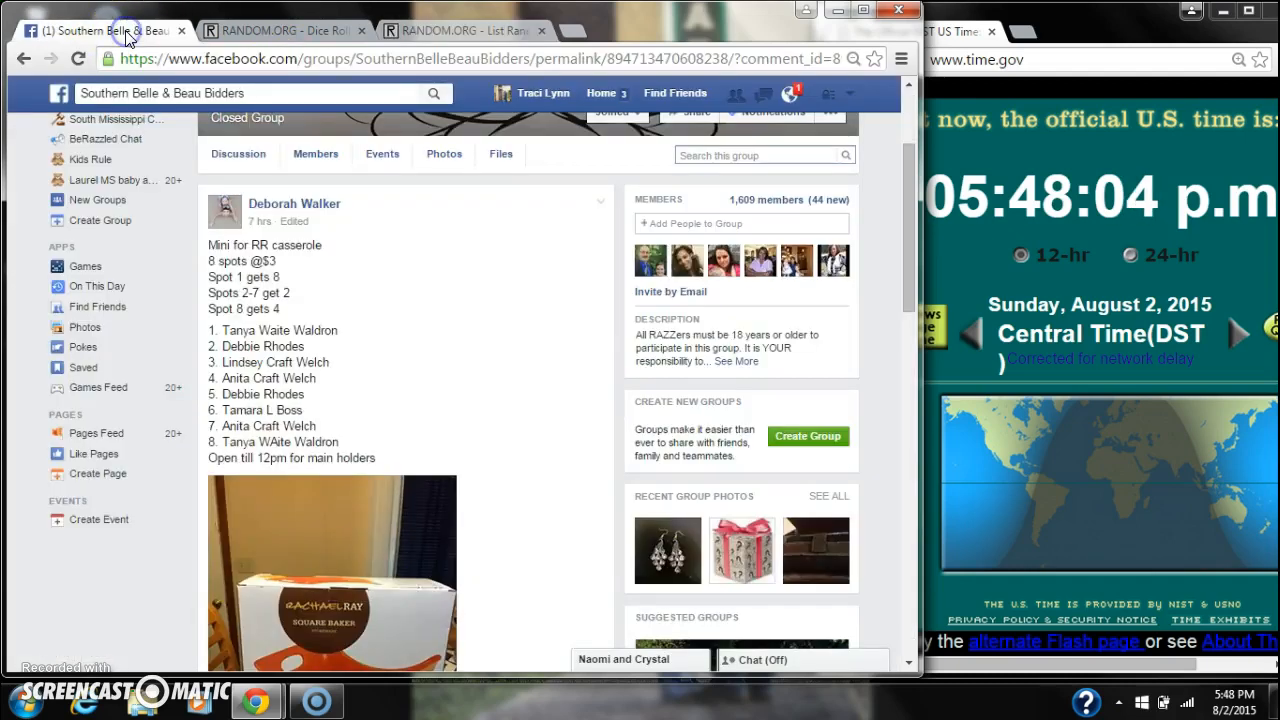
left_click(476, 30)
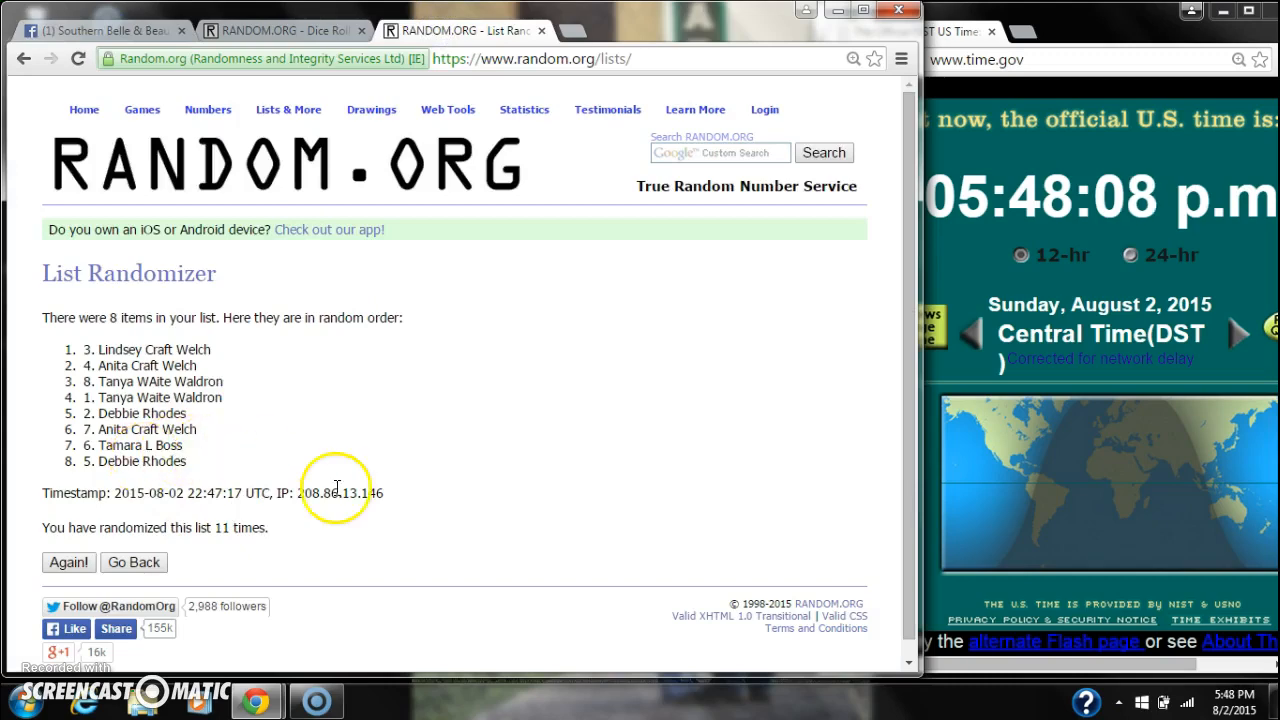
left_click(110, 24)
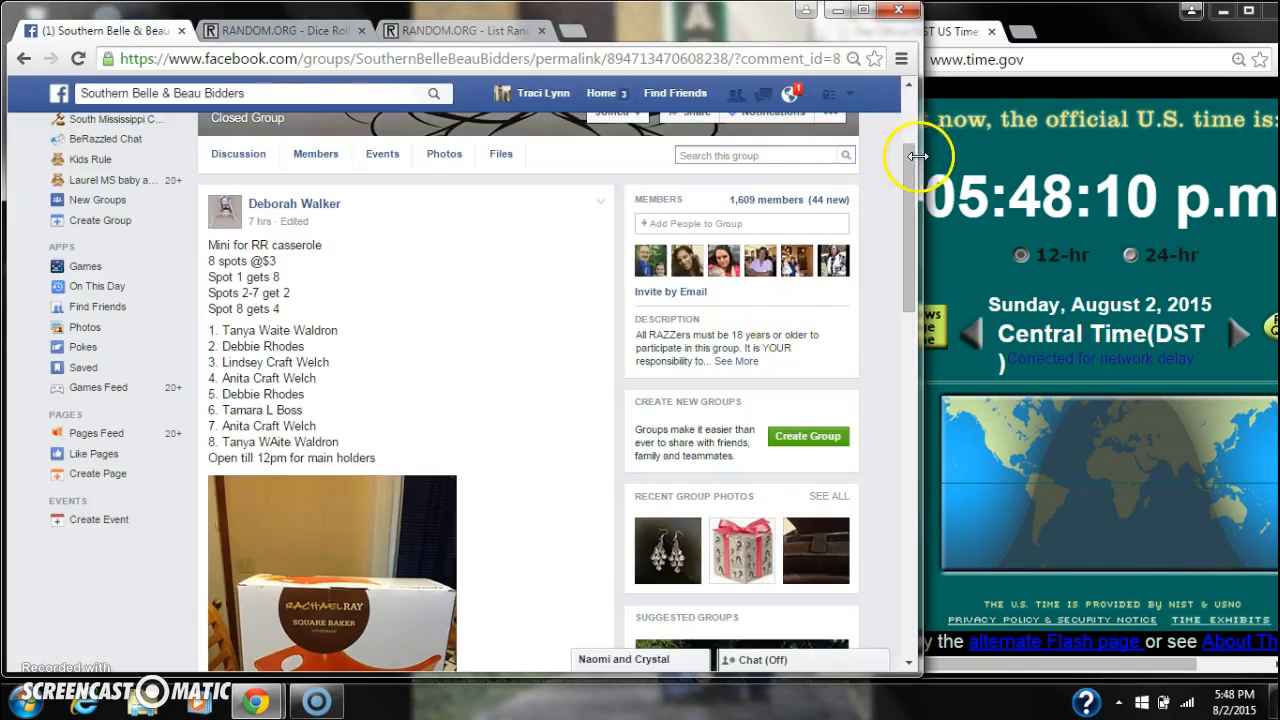
scroll("down", 3)
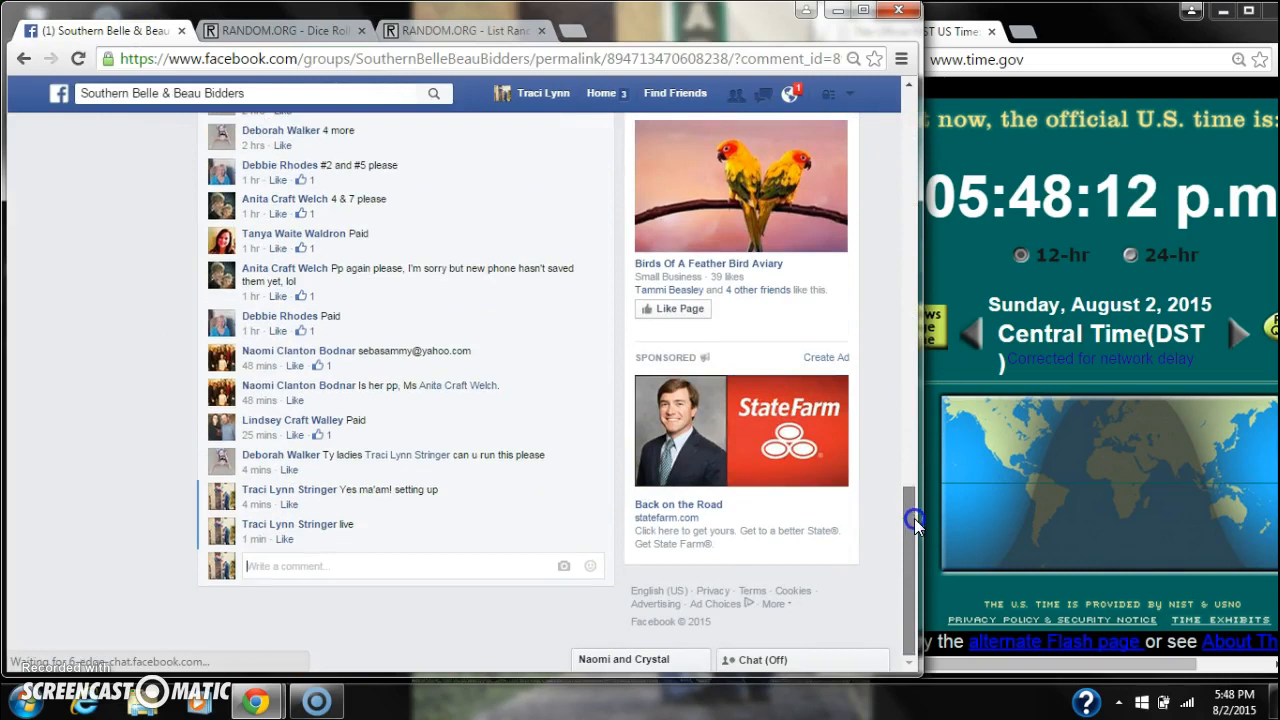
left_click(296, 564)
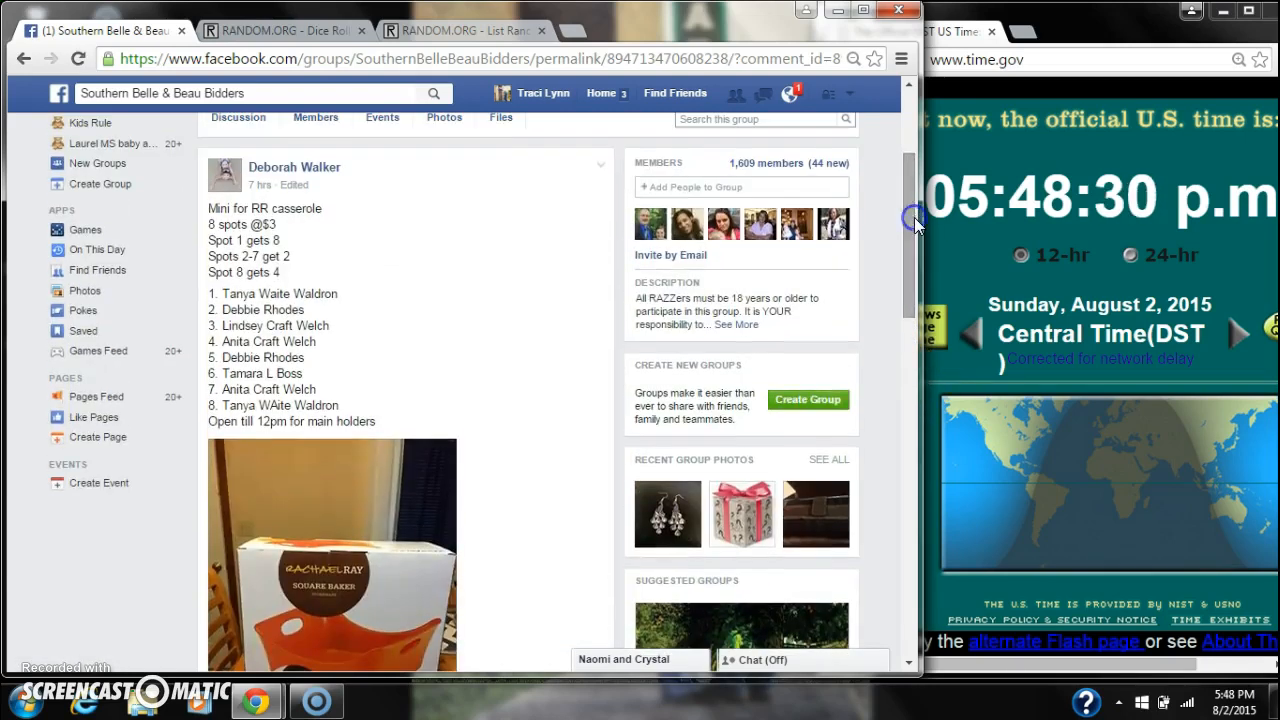
Return to the final 11-times-shuffled list, glance at the dice roll, and land back on the list results
left_click(482, 28)
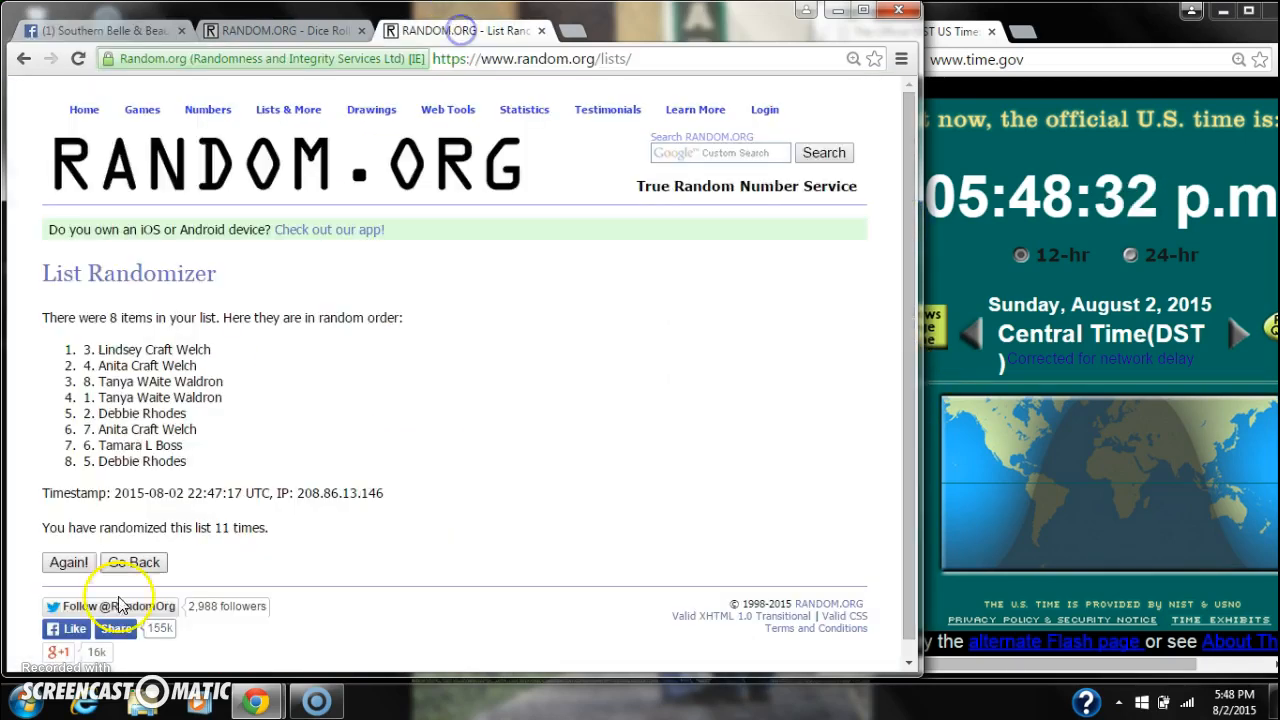
mouse_move(244, 486)
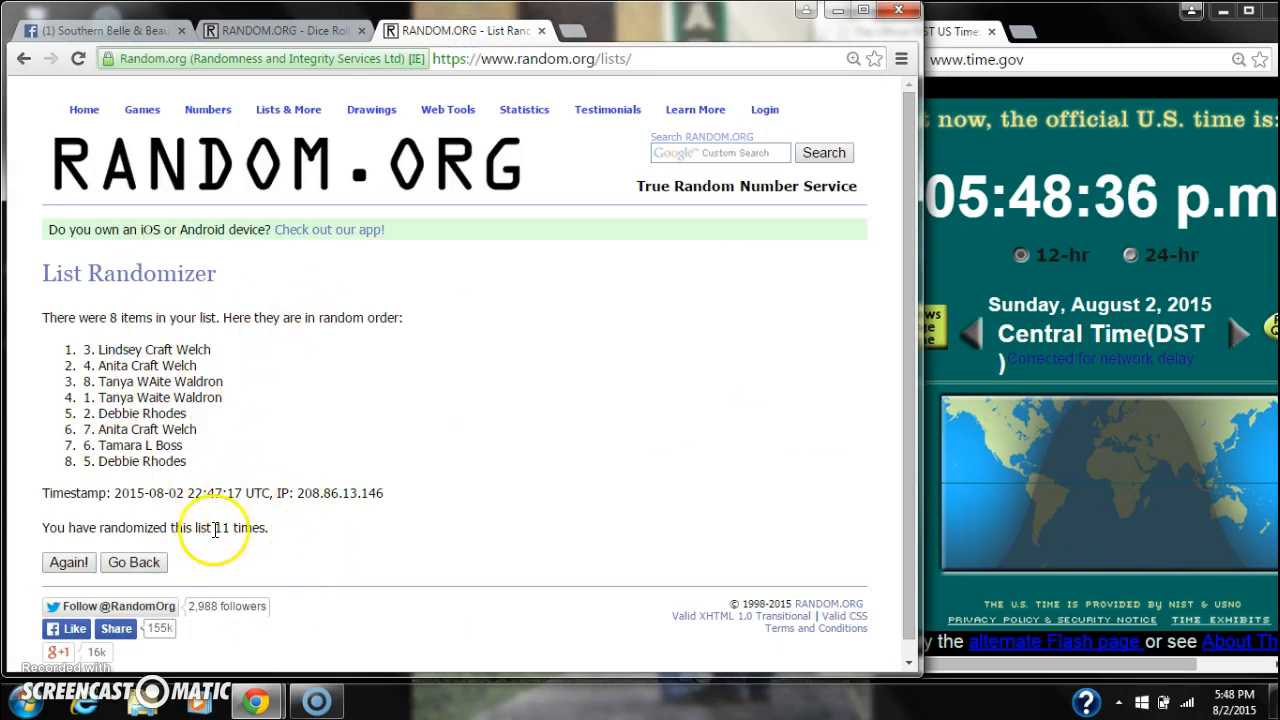
left_click(280, 32)
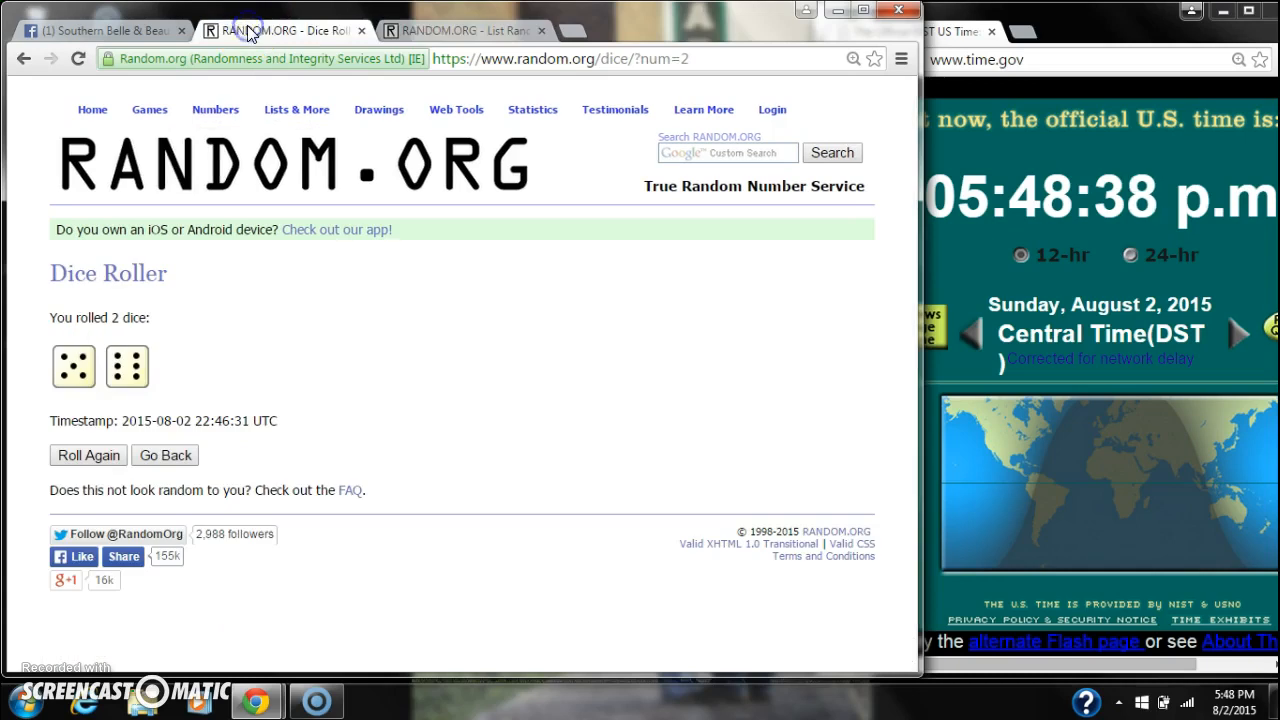
left_click(476, 30)
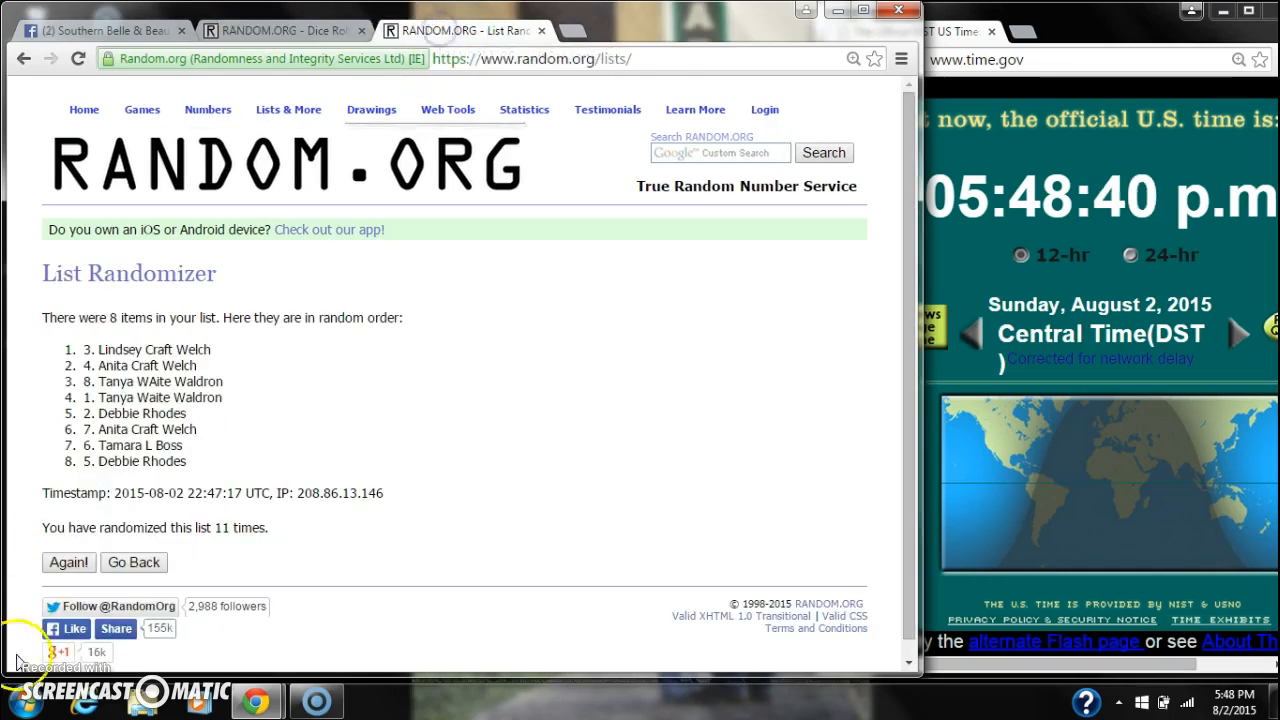